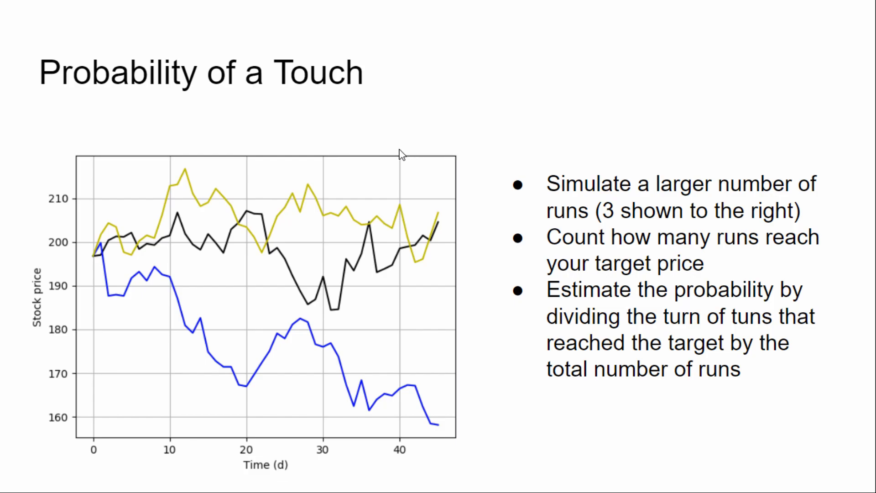
pyautogui.moveTo(218, 207)
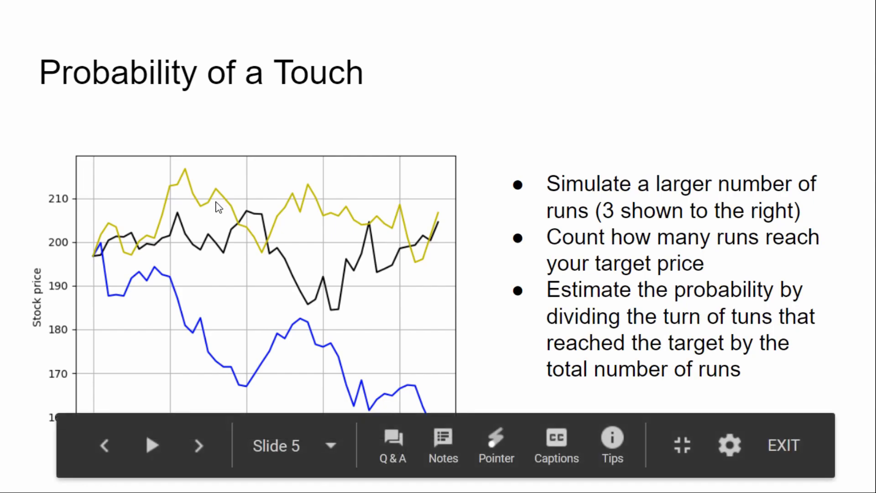
# Exit the Slides presentation and bring up the empty pot.py in Vim.
pyautogui.click(486, 479)
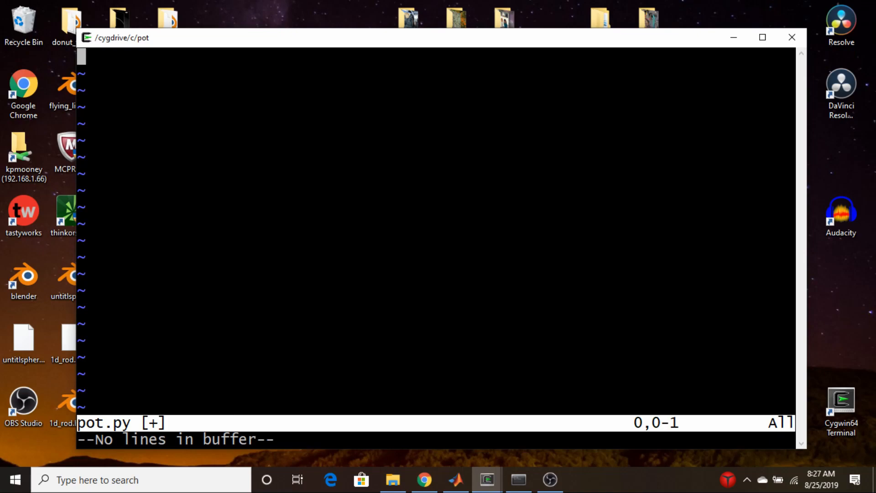
# Write 'import numpy as np' and 'import matplotlib.pyplot as plt' at the top of pot.py.
pyautogui.press('i')
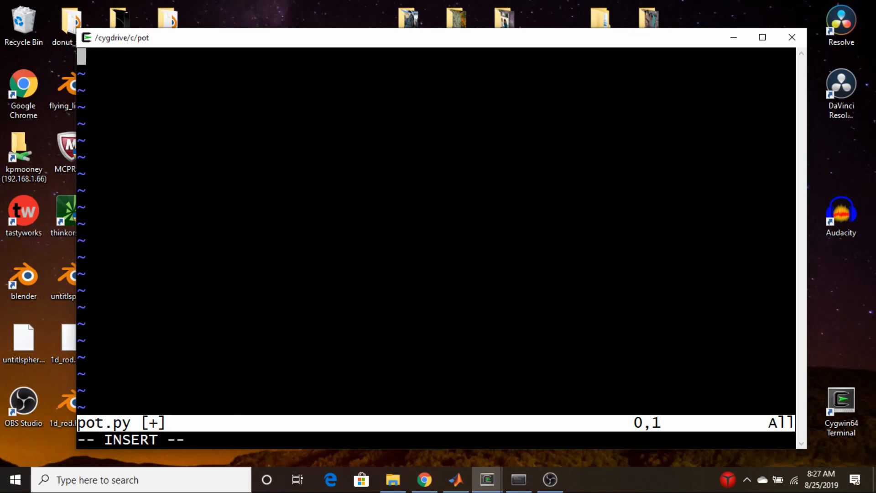
pyautogui.write('import')
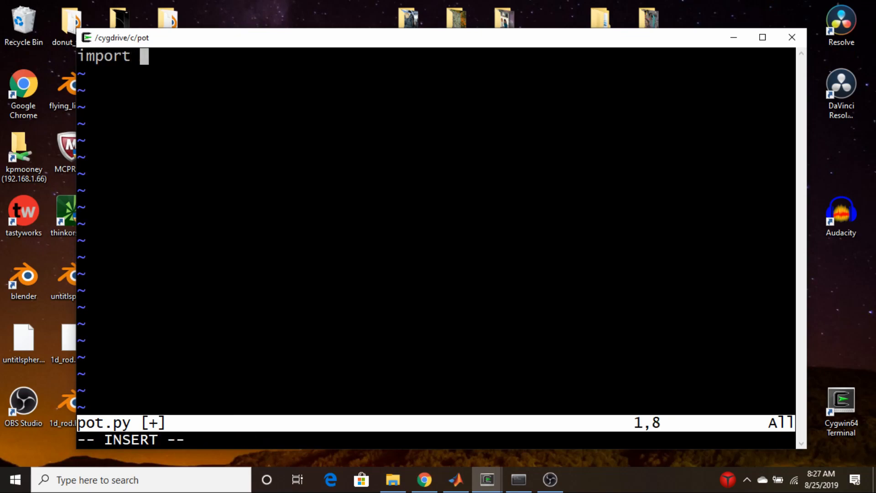
pyautogui.write('nu')
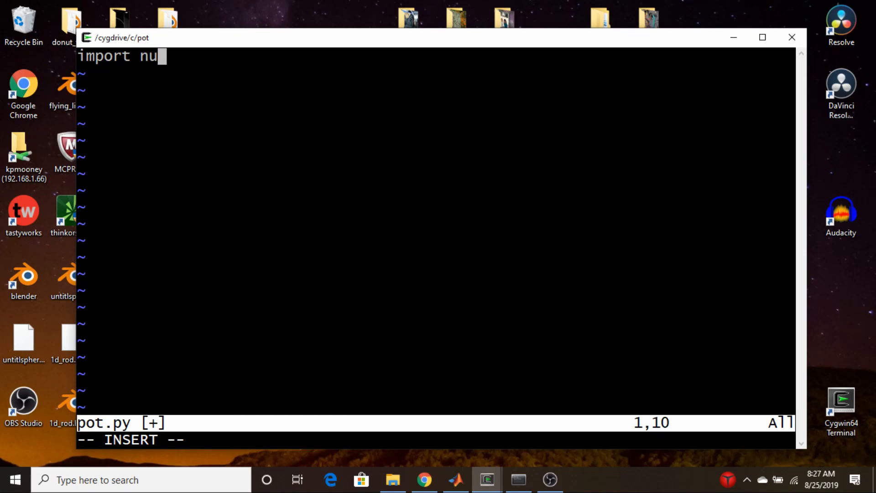
pyautogui.write('mpy as')
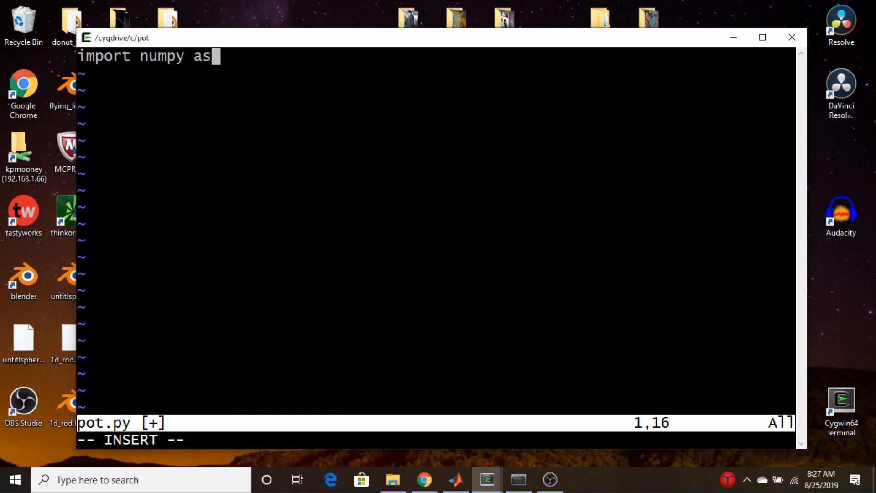
pyautogui.write('np')
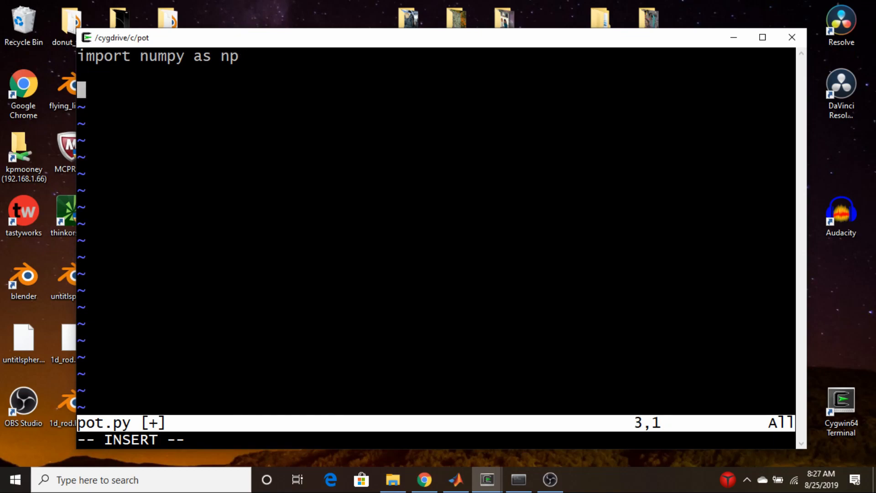
pyautogui.write('import')
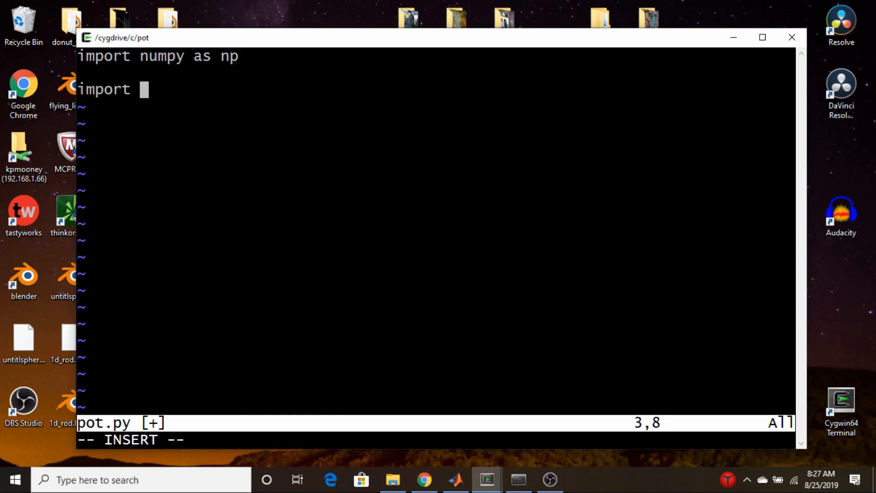
pyautogui.write('matpl')
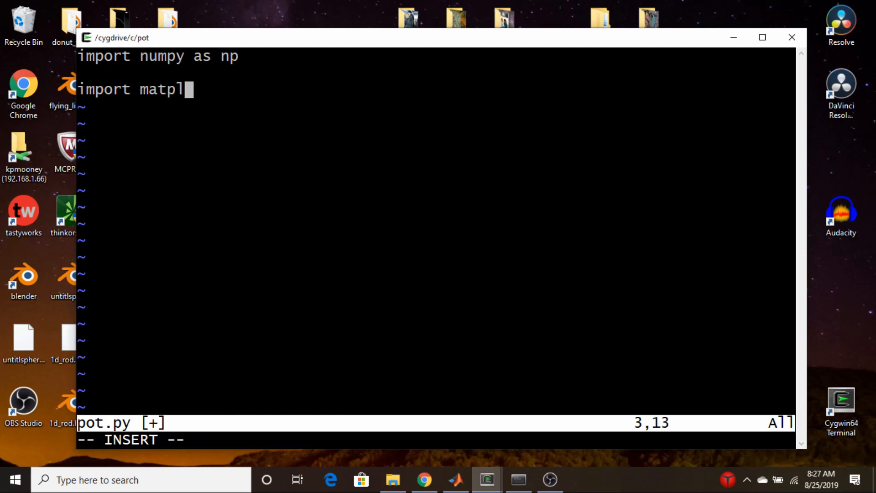
pyautogui.write('otlib.')
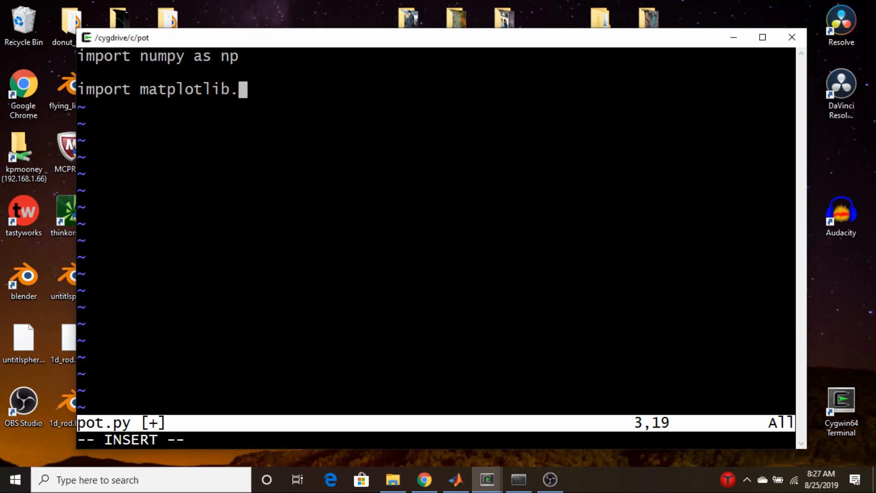
pyautogui.write('pyplot as plt')
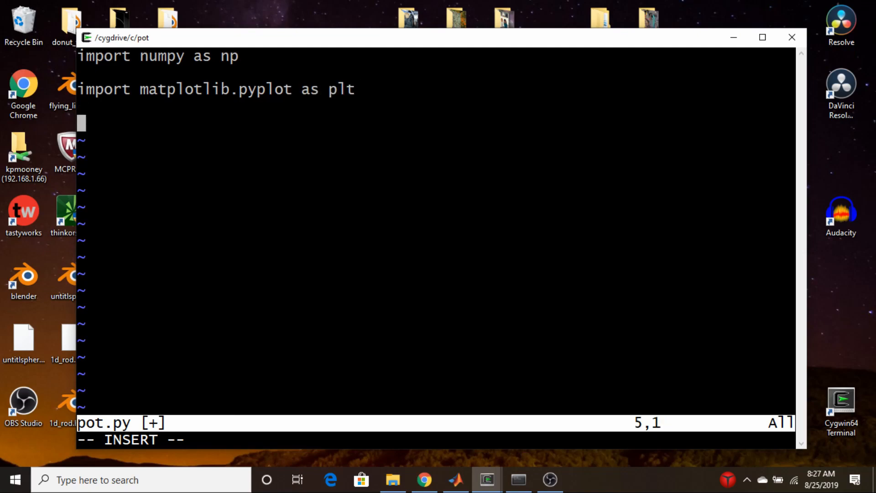
# Define days = 38, dt = 1.0 and sample = 1000, fixing the dt typo.
pyautogui.write('days')
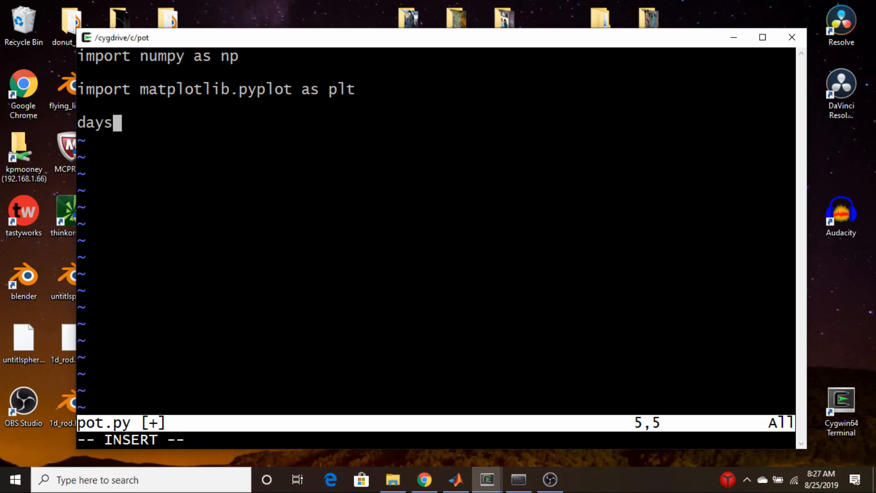
pyautogui.write('=')
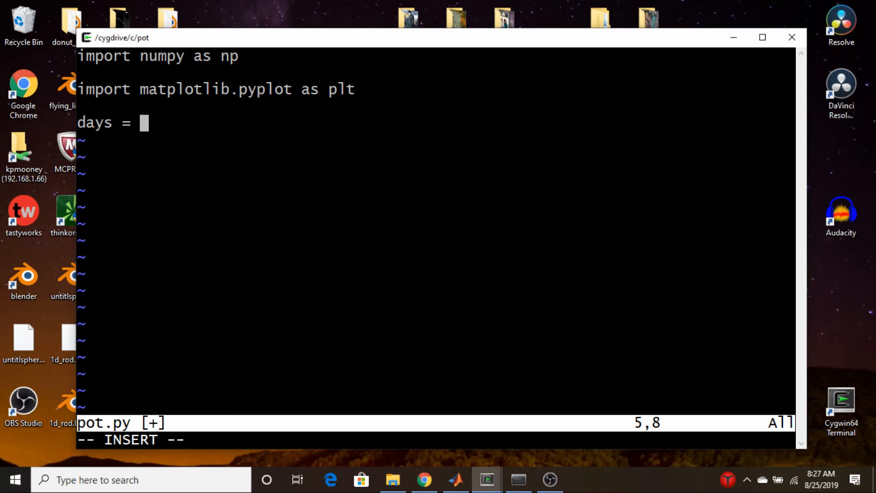
pyautogui.write('38')
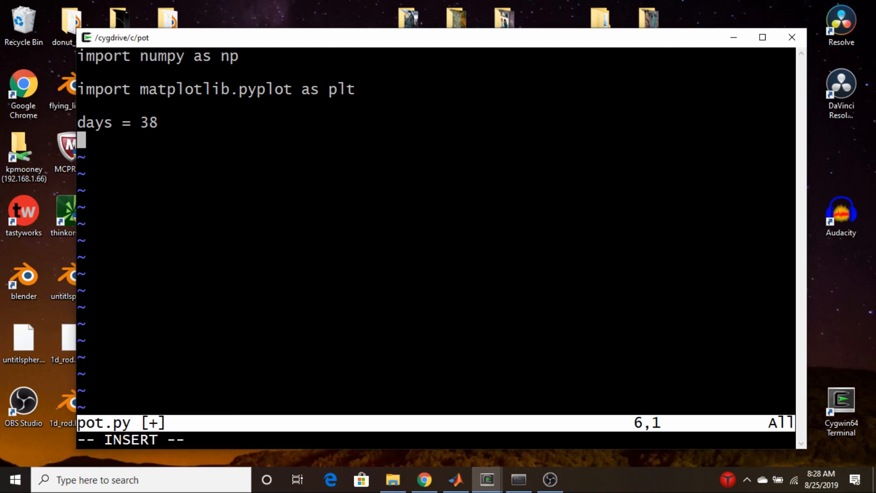
pyautogui.write('dr')
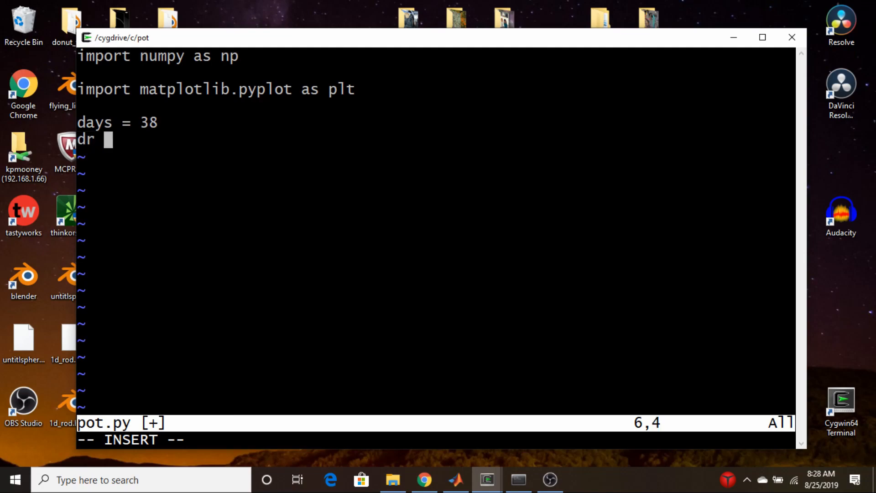
pyautogui.write('1.0')
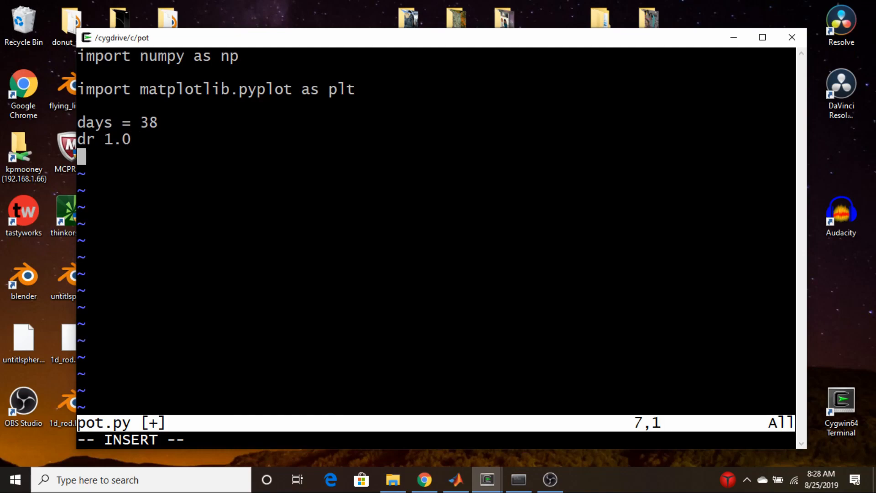
pyautogui.write('sample')
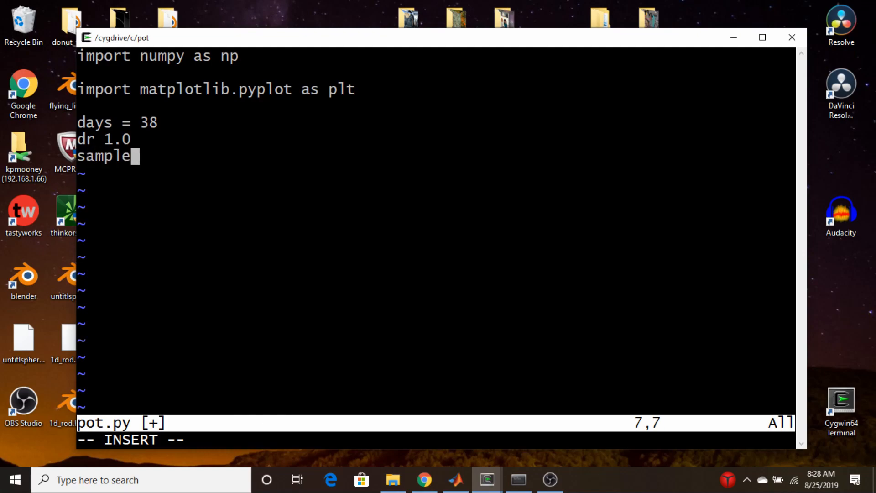
pyautogui.write('= 100')
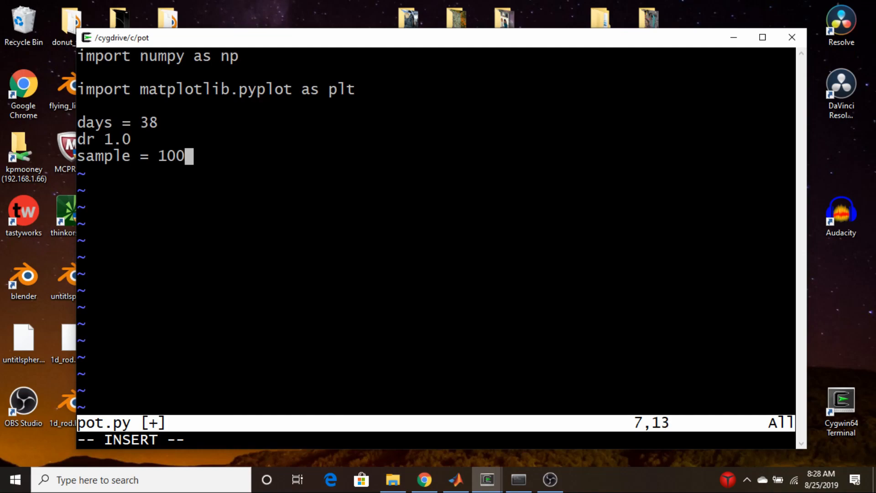
pyautogui.write('0')
pyautogui.click(436, 139)
pyautogui.write('t =')
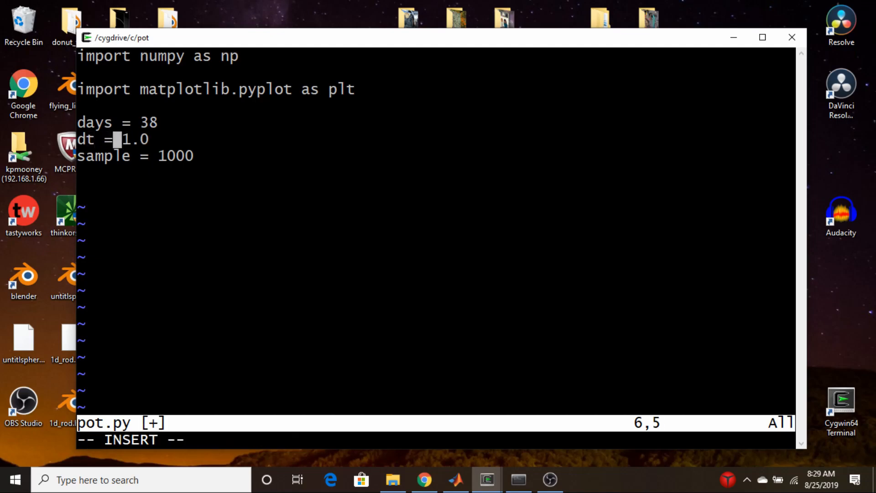
pyautogui.press('Escape')
pyautogui.write('sigma = 0.269 / np.sqrt(252.0)  #  Volatility')
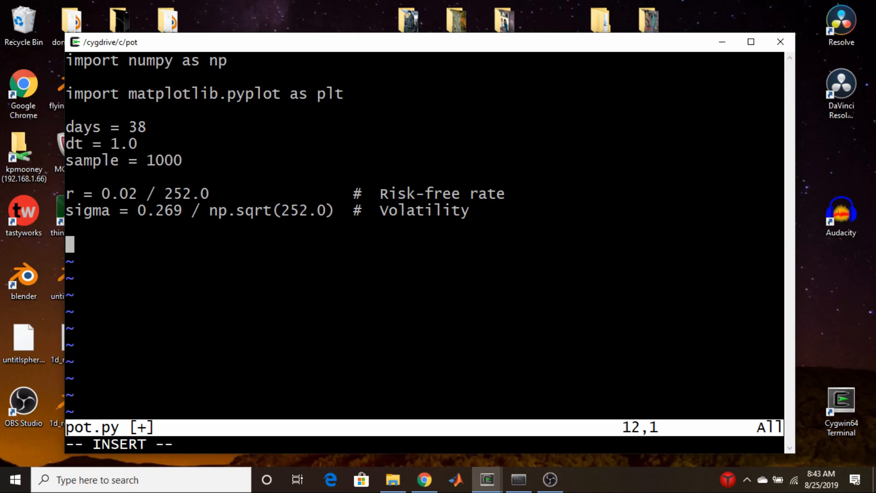
# Write epsilon = np.random.normal( size = (sample, days) ).
pyautogui.write('epsilon = np.random.normal')
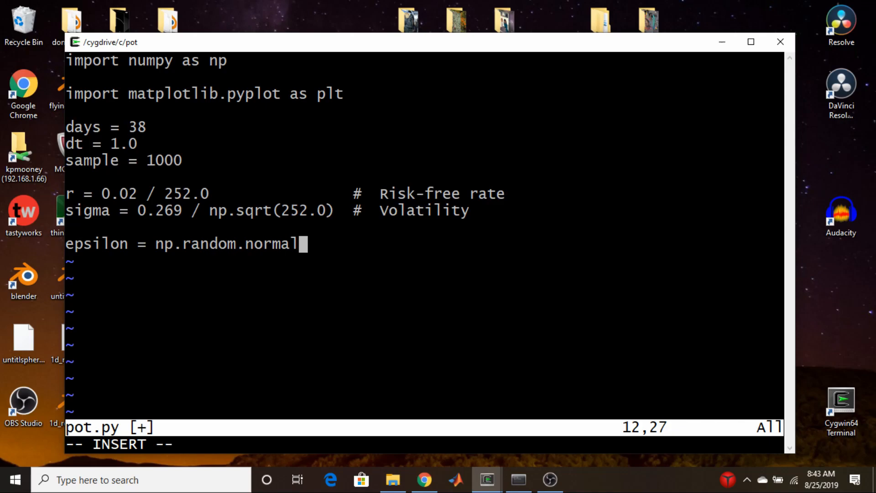
pyautogui.write('( size =')
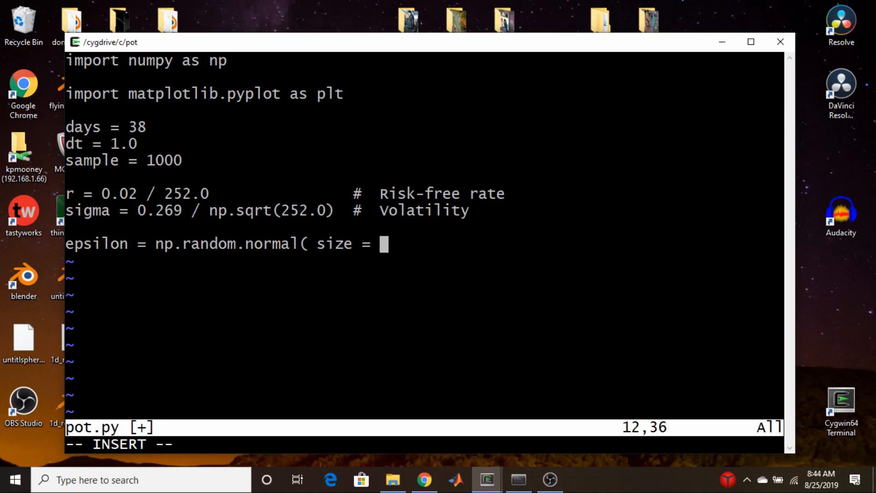
pyautogui.write('(')
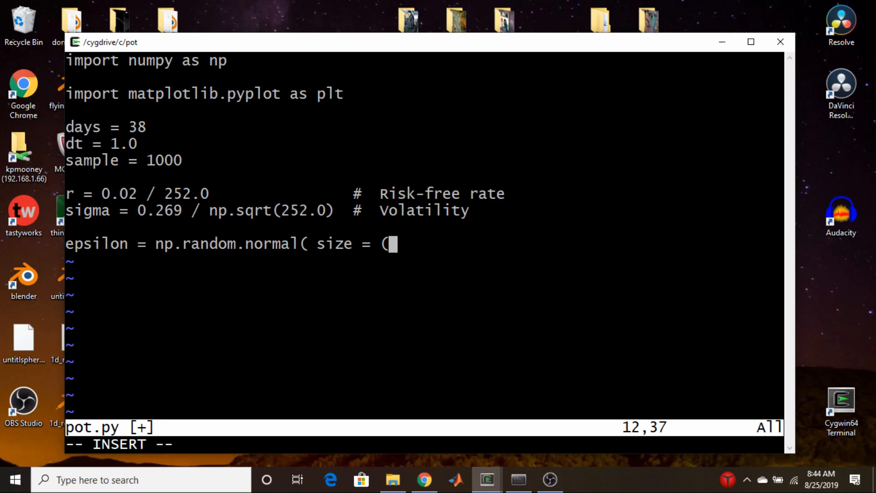
pyautogui.write('sample')
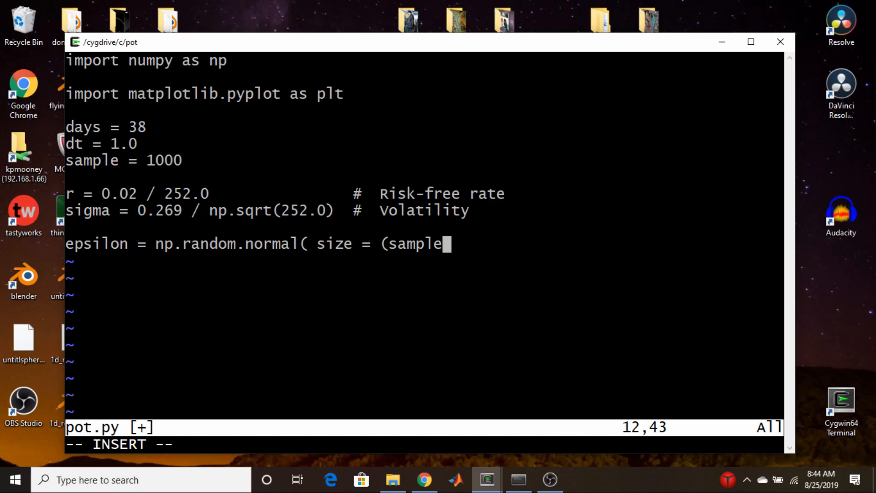
pyautogui.write(', days')
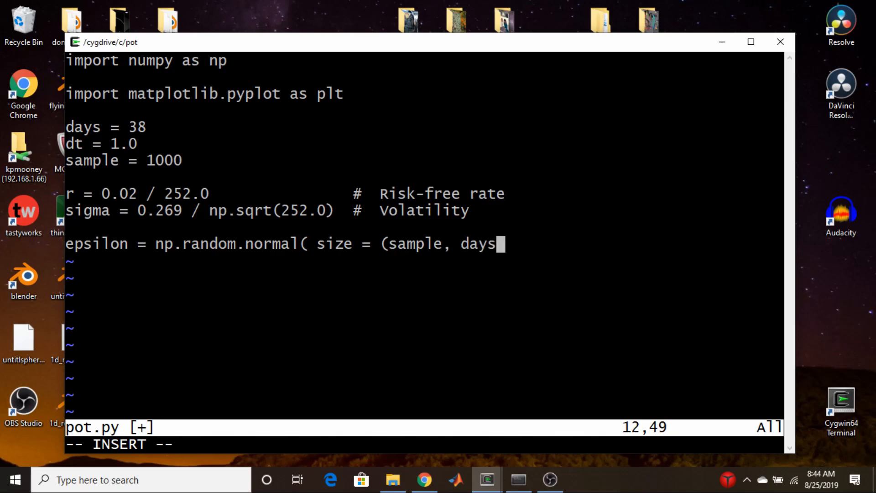
pyautogui.write(')')
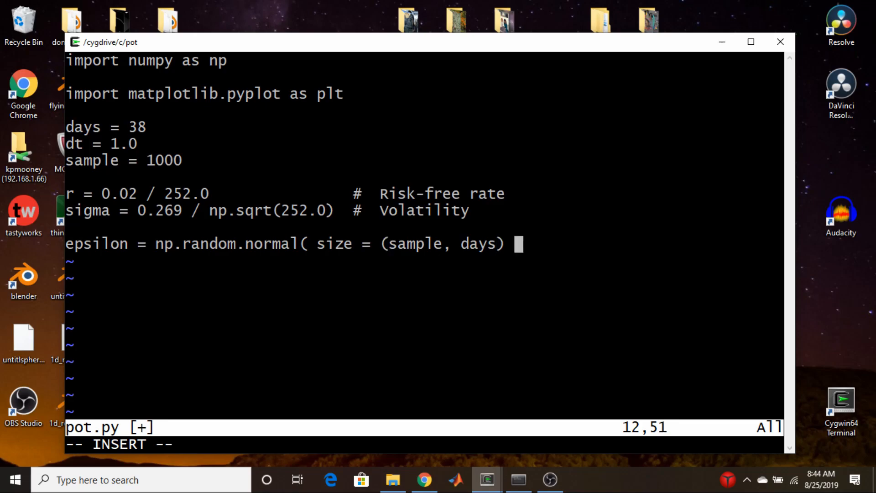
pyautogui.write(')')
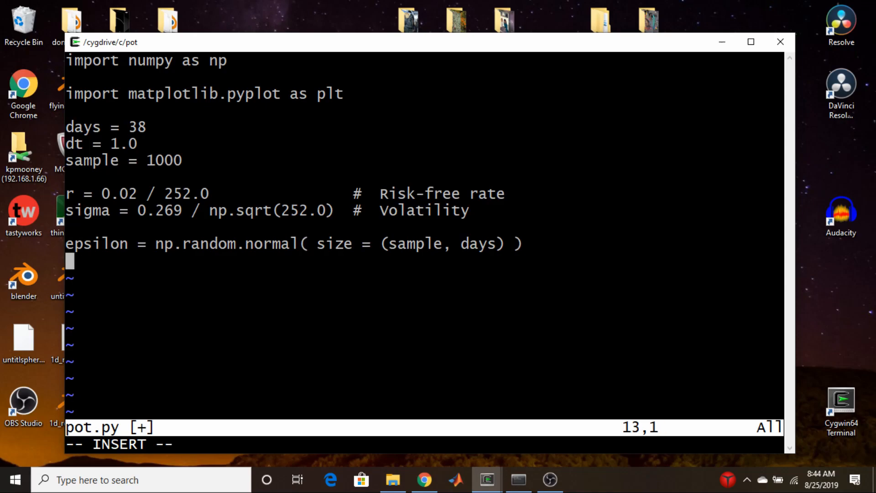
# Write ds_s = r * dt + sigma * np.sqrt(dt) * epsilon and start a new line below.
pyautogui.write('ds_s = r * dt + sigma * np.sqrt(dt) * epsilon')
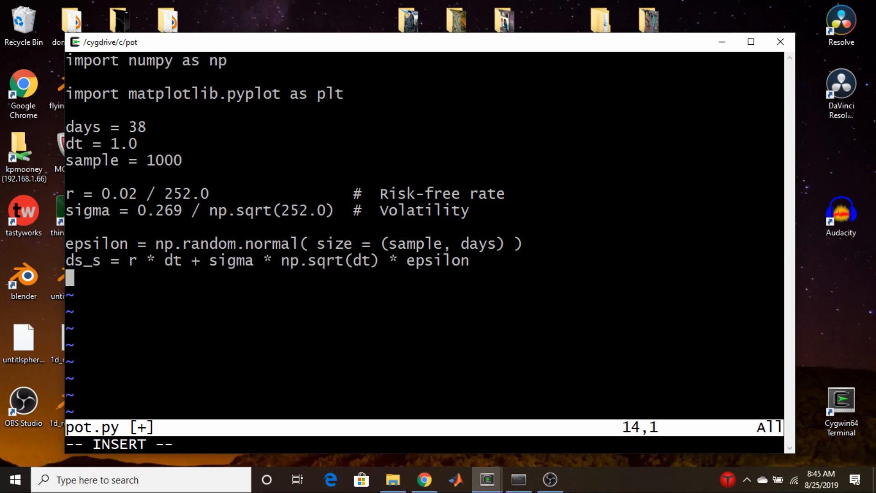
pyautogui.press('Escape')
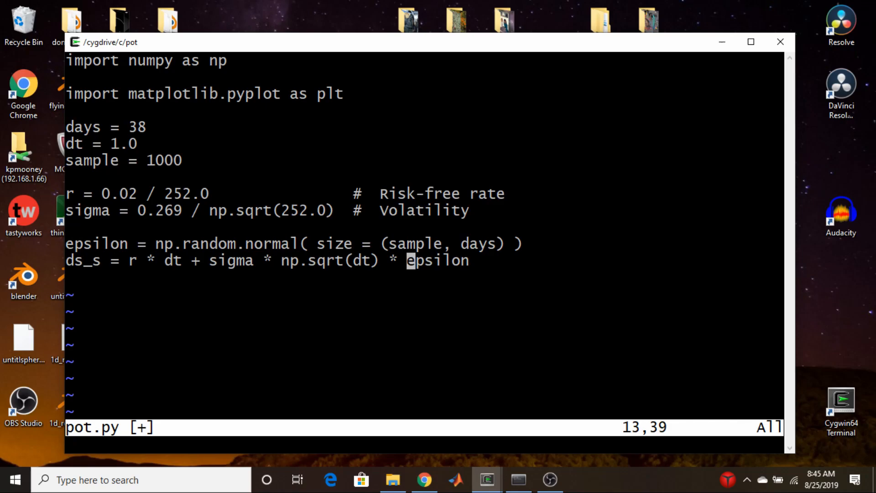
pyautogui.press('o')
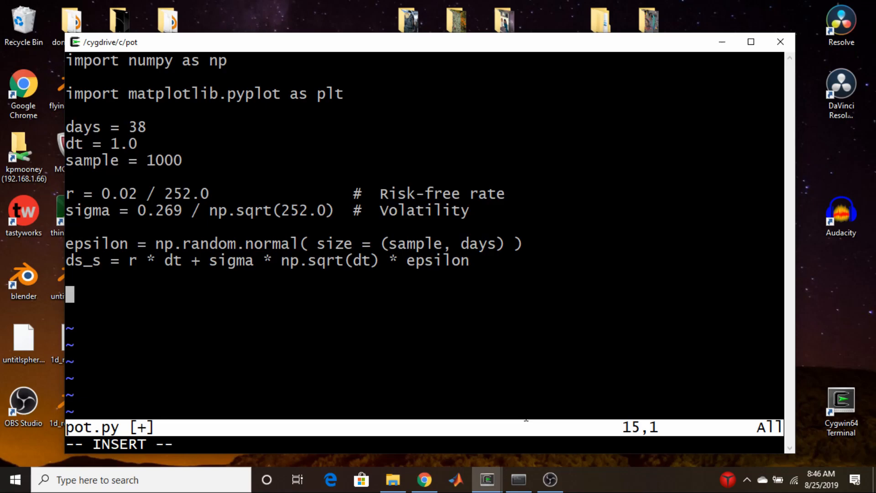
# Write prices = np.zeros((epsilon.shape[0], epsilon.shape[1] + 1)).
pyautogui.write('prices =')
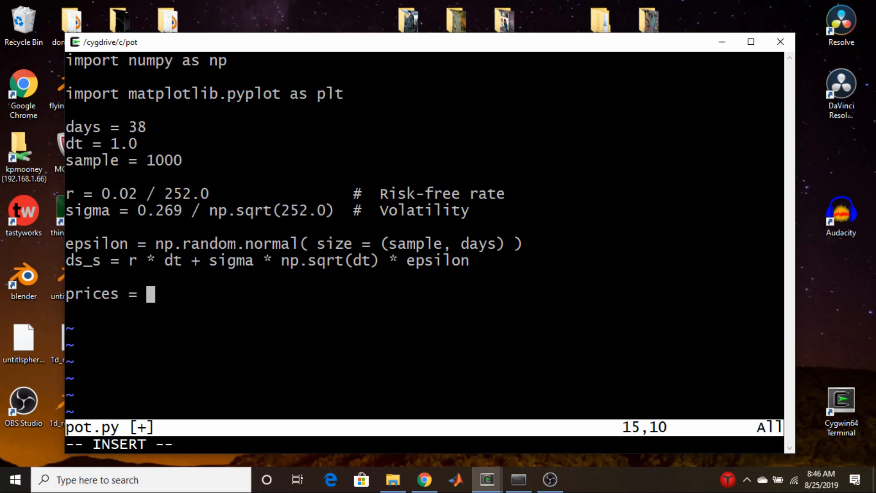
pyautogui.write('n')
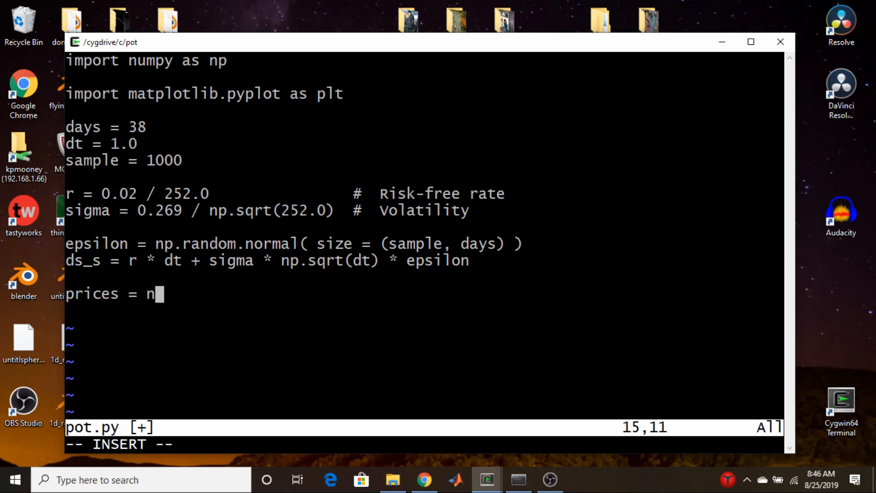
pyautogui.write('p.zero')
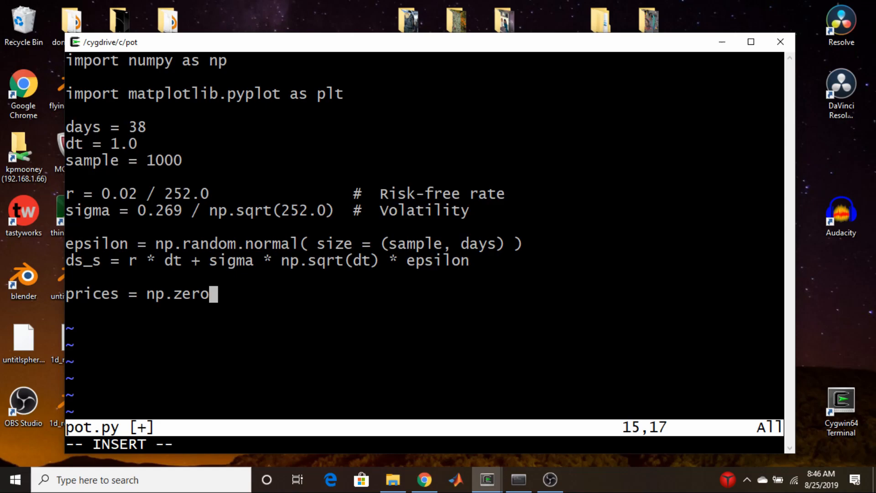
pyautogui.write('s(')
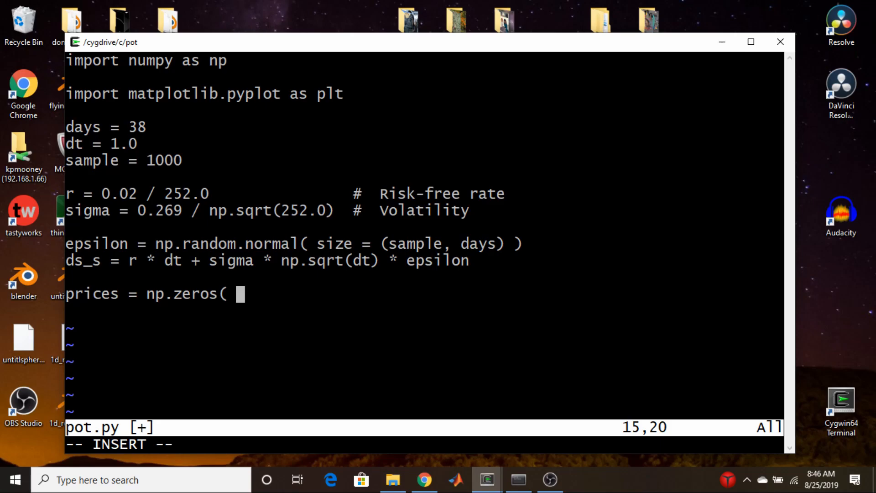
pyautogui.write('e')
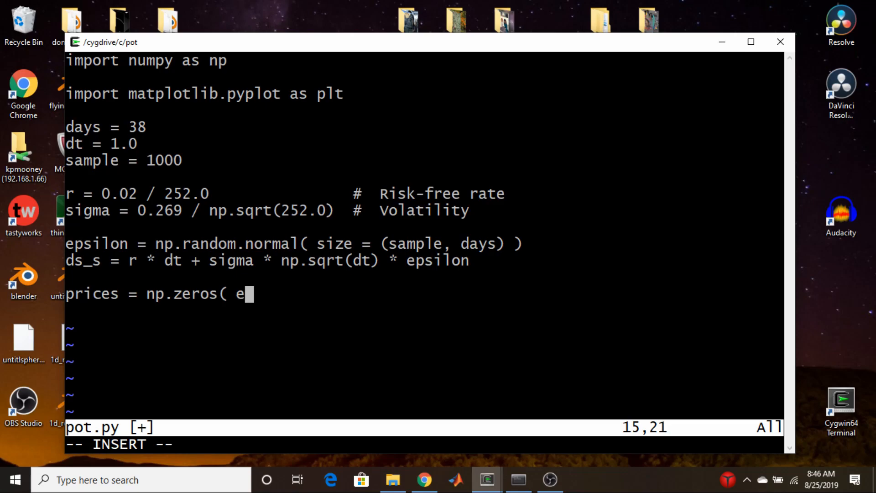
pyautogui.write('psilon')
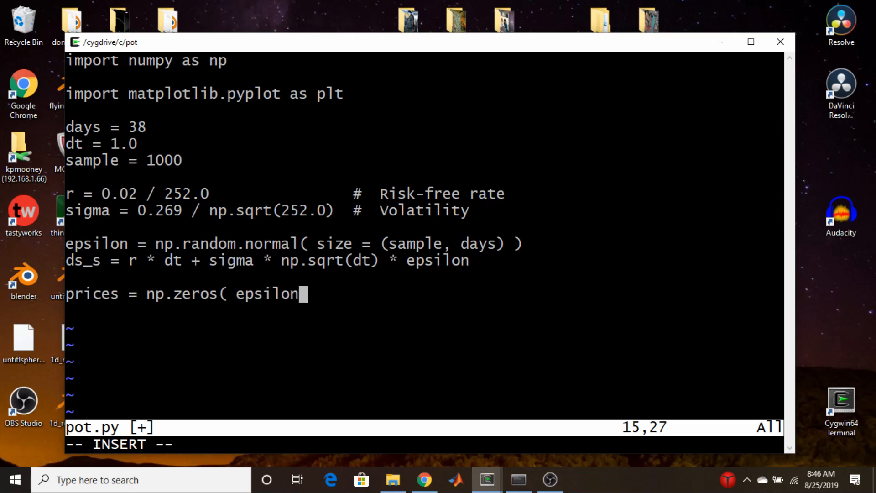
pyautogui.write('.shape')
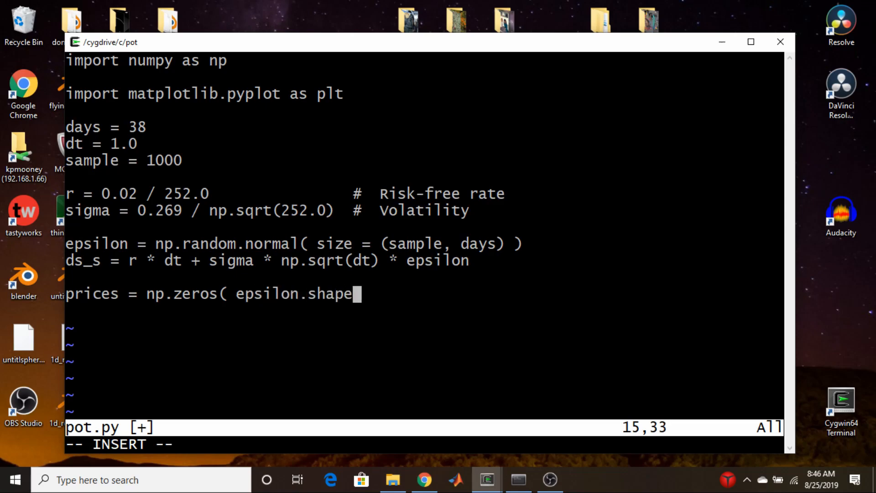
pyautogui.write('[-]')
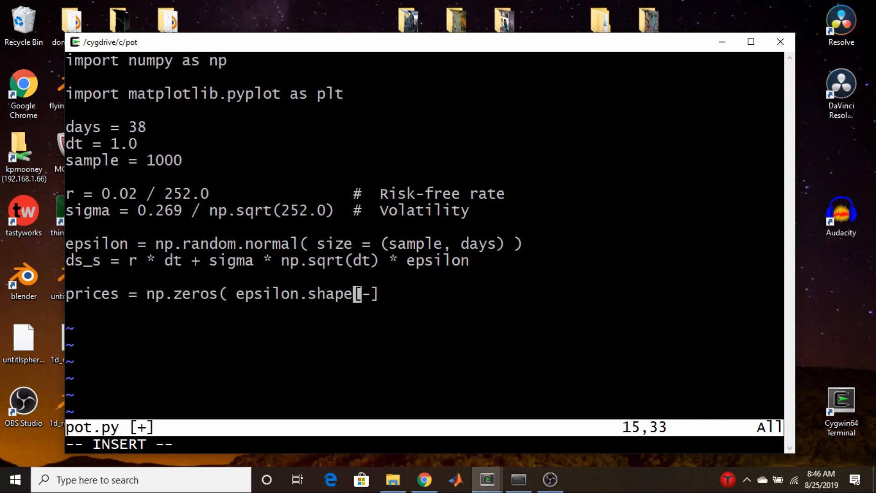
pyautogui.write(',')
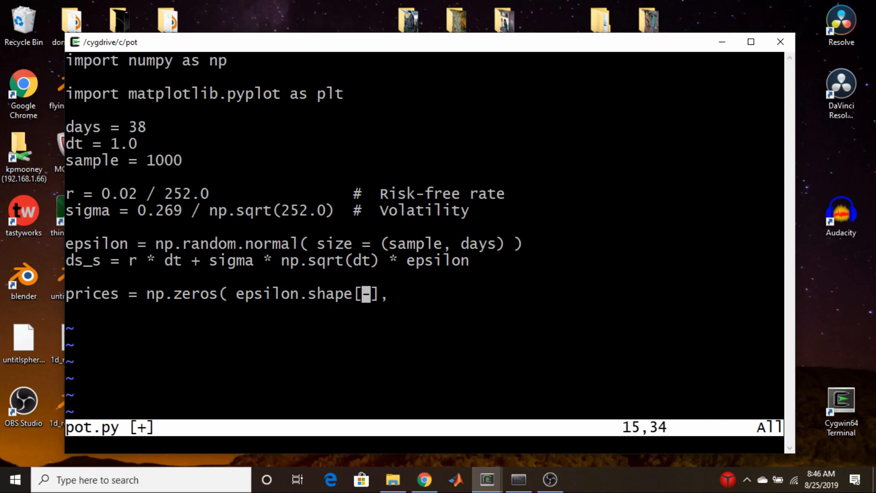
pyautogui.write('0,')
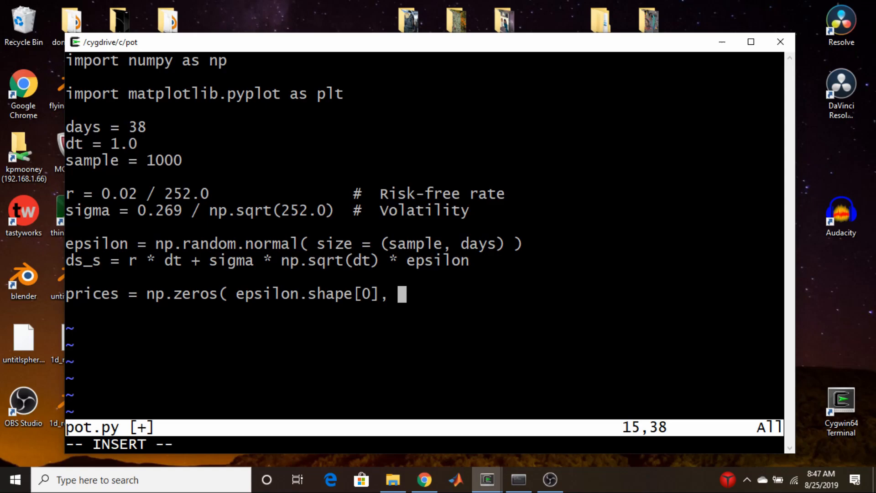
pyautogui.write('epsil')
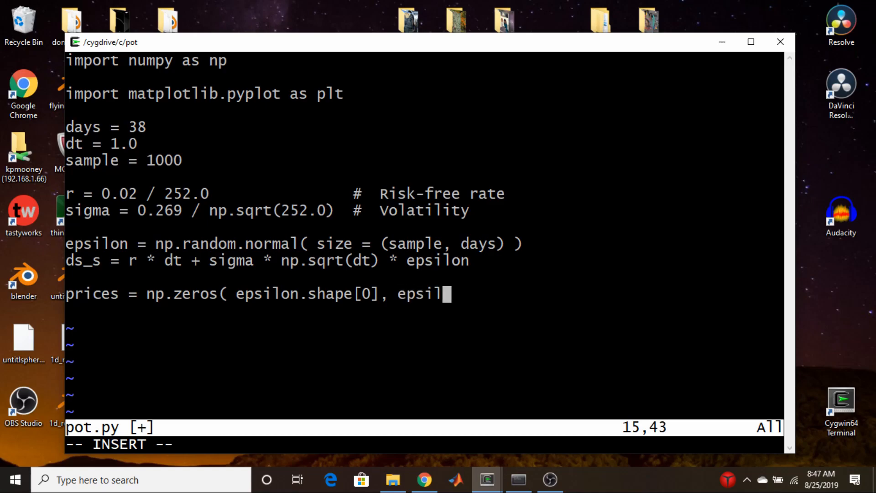
pyautogui.write('.shape')
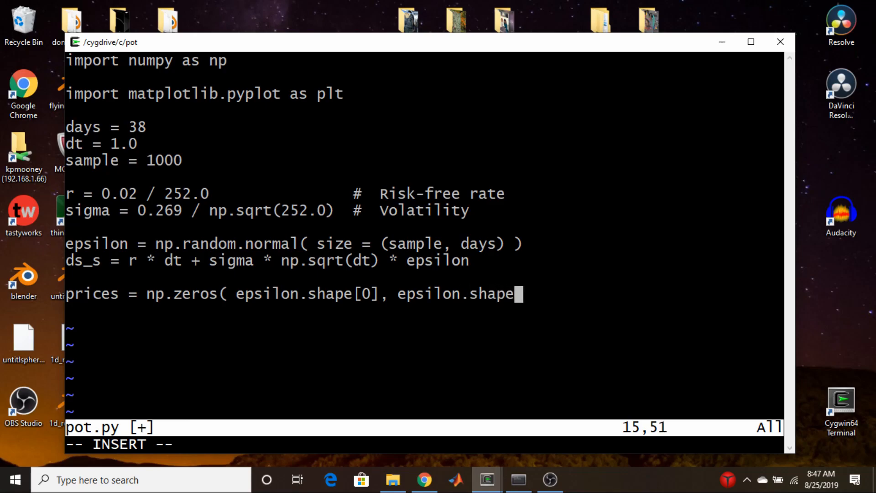
pyautogui.write('[1]')
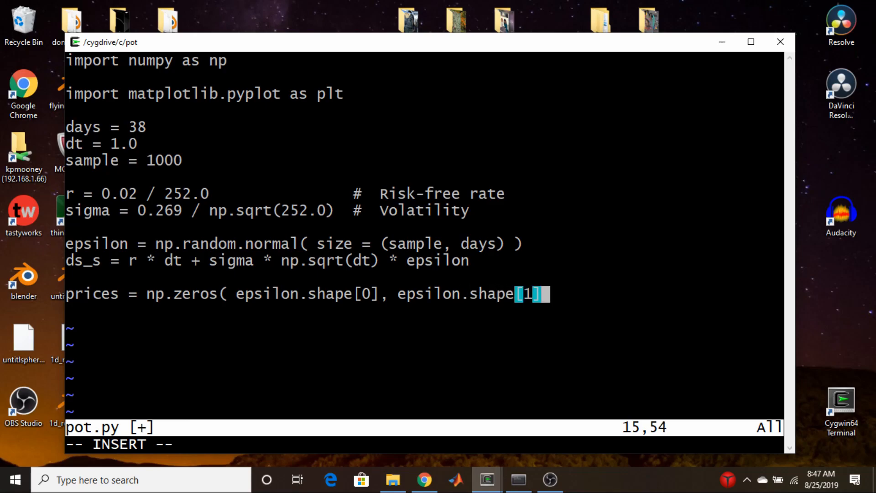
pyautogui.write('+')
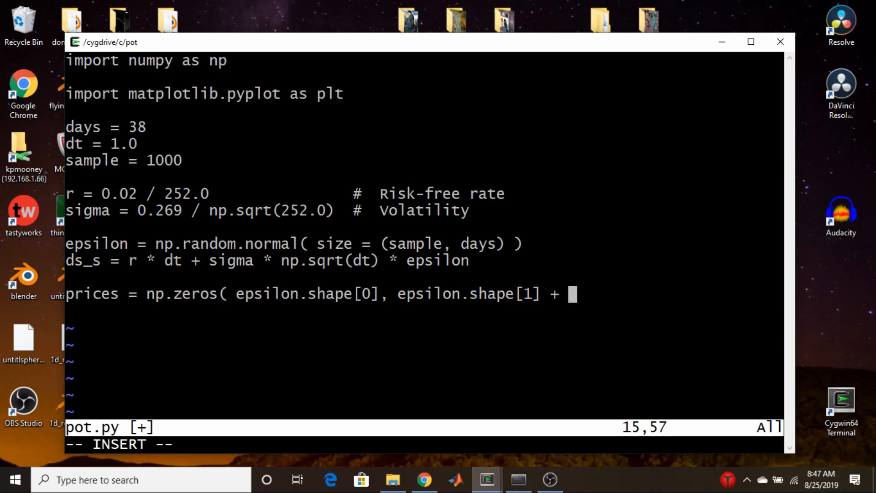
pyautogui.write('1')
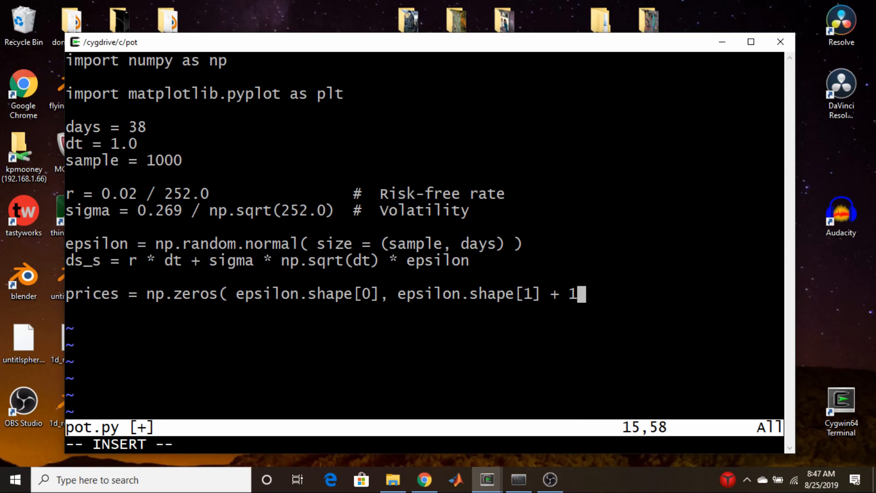
pyautogui.write(')')
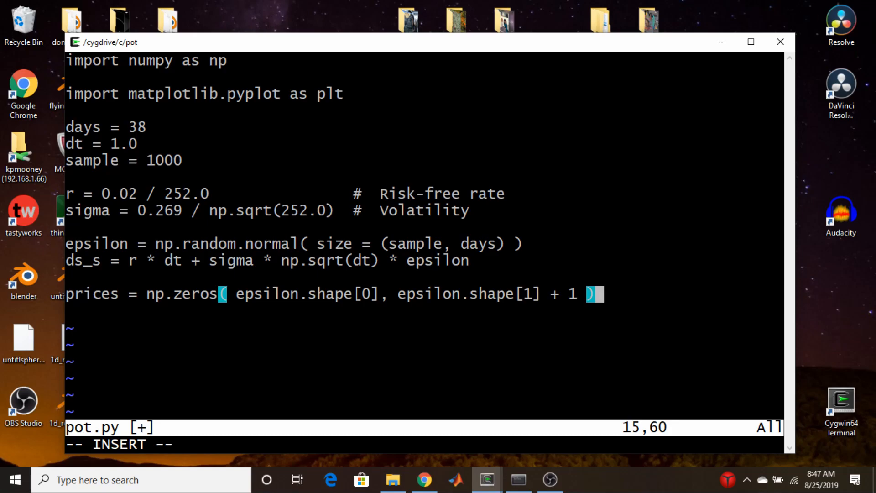
pyautogui.press('Escape')
pyautogui.write(':')
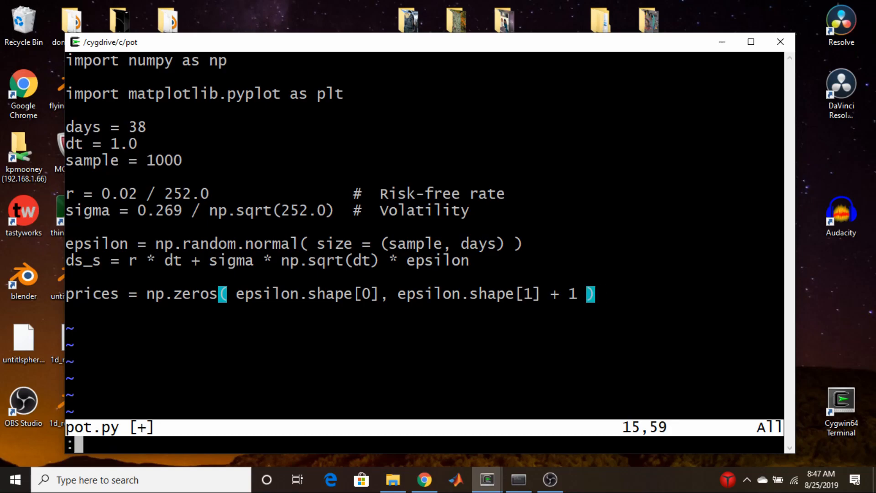
# Set prices[:, 0] = 196.8 and add the missing tuple parenthesis in the zeros call.
pyautogui.press('i')
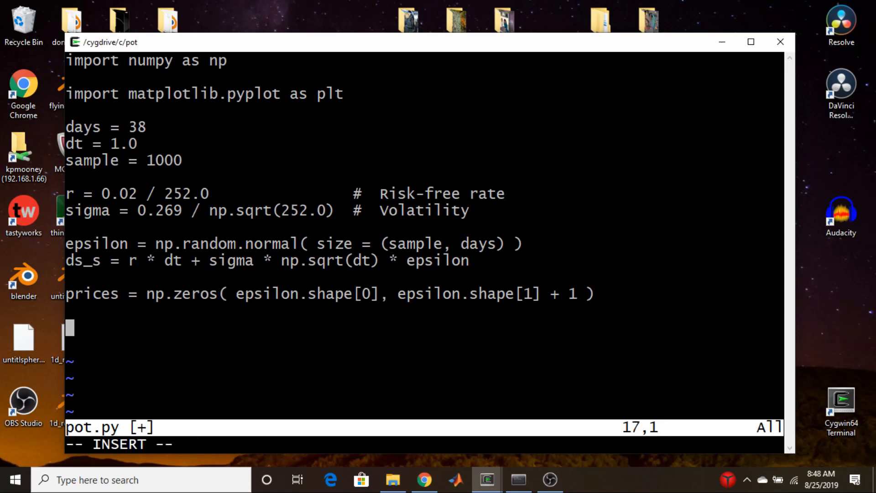
pyautogui.write('prices[:, 0] = 196.8')
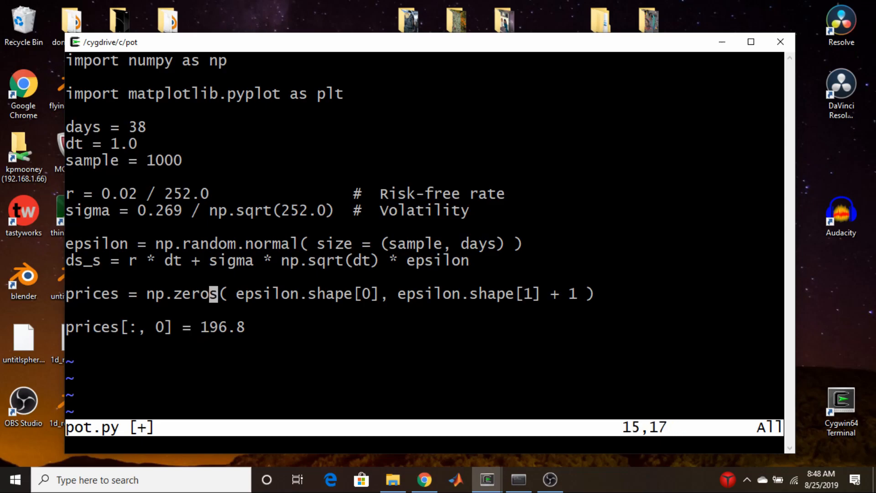
pyautogui.press('i')
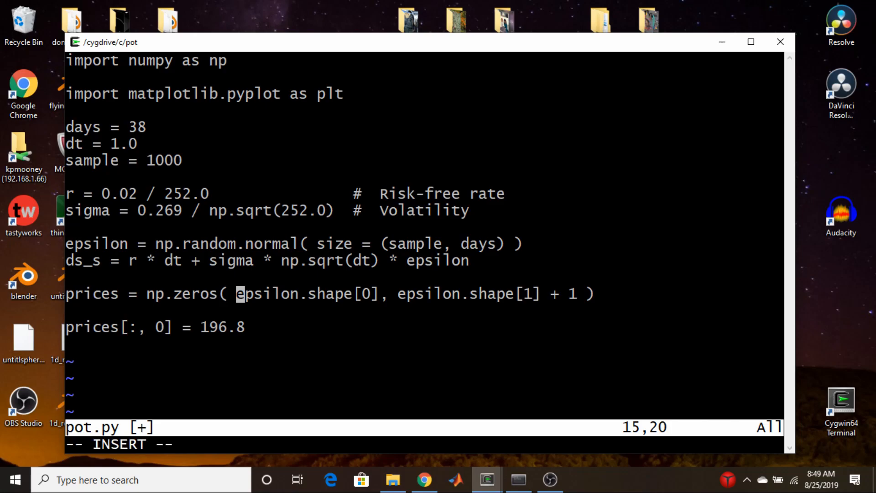
pyautogui.write('(')
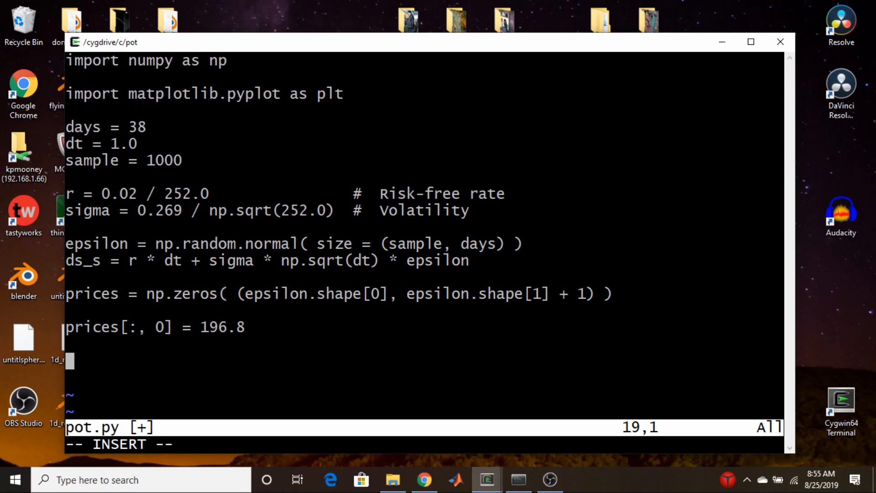
# Write the loop header for i in range(days):.
pyautogui.write('for')
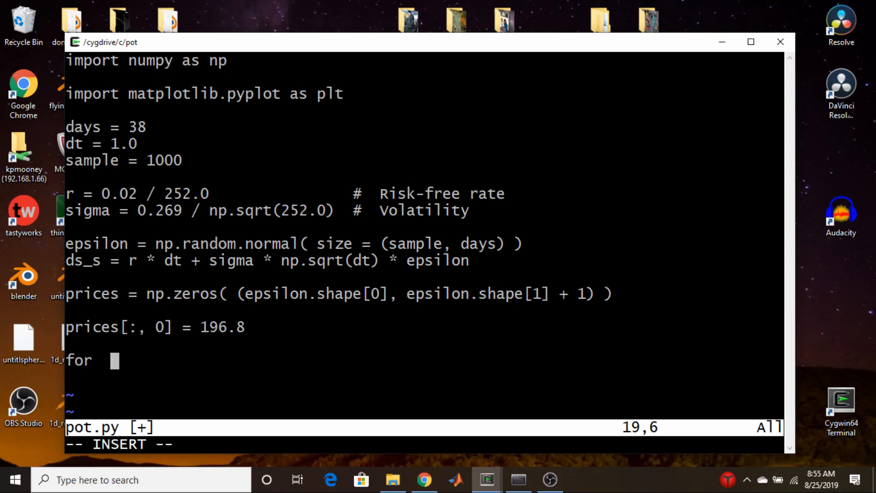
pyautogui.write('i')
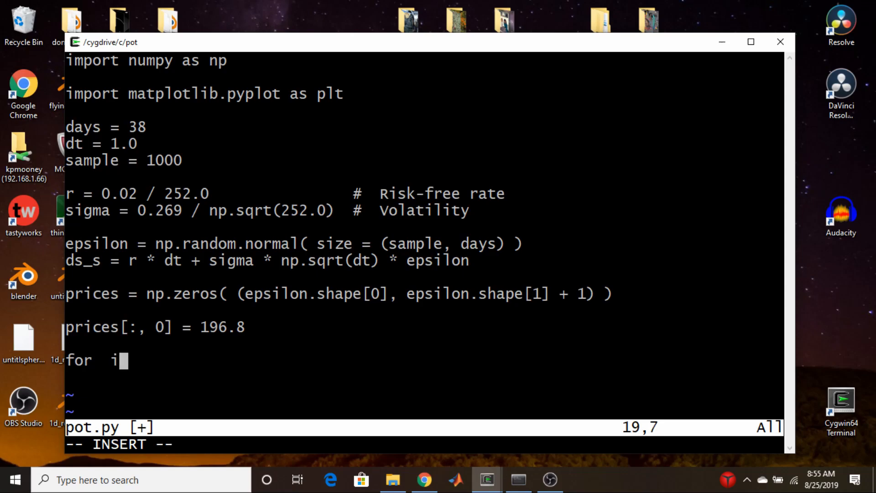
pyautogui.press('Backspace')
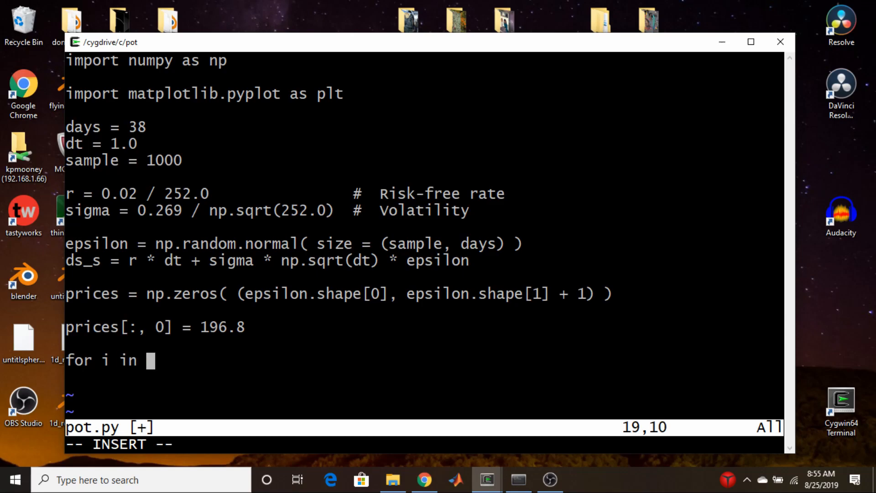
pyautogui.write('range(days')
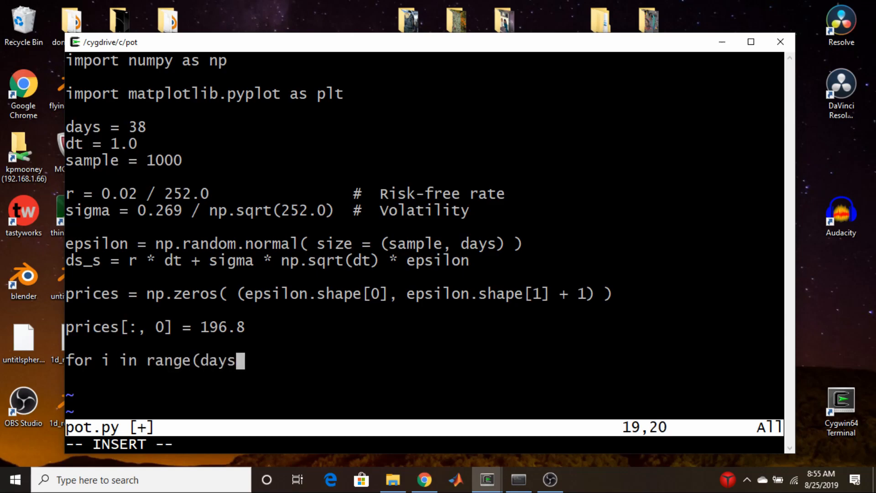
pyautogui.write('):')
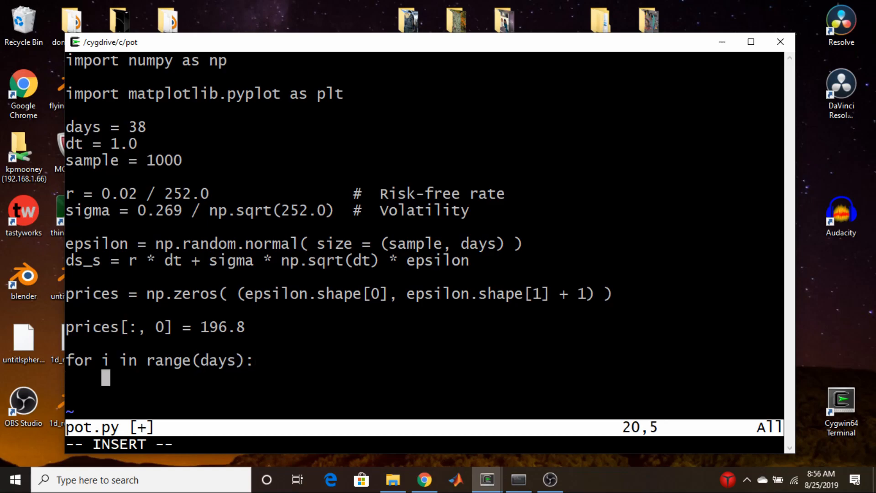
# Write the loop body prices[:, i+1] = prices[:, i] + ds_s[:, i] * prices[:, i].
pyautogui.write('price')
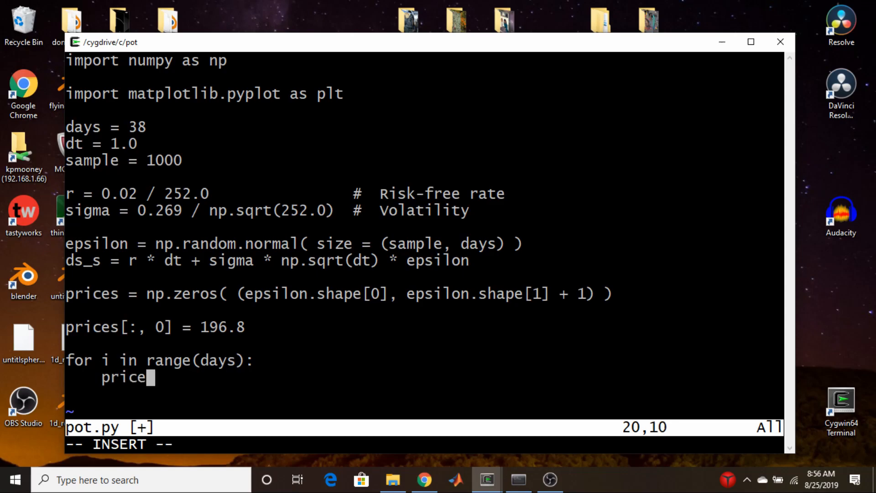
pyautogui.write('s')
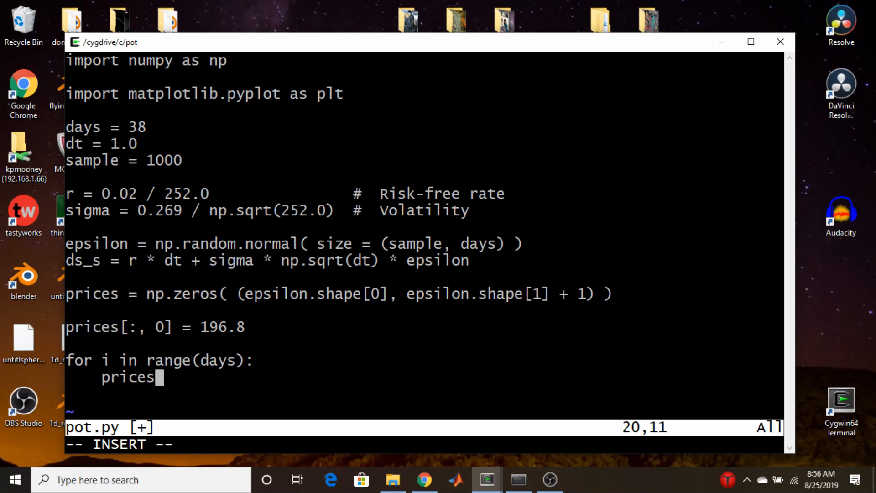
pyautogui.write('[')
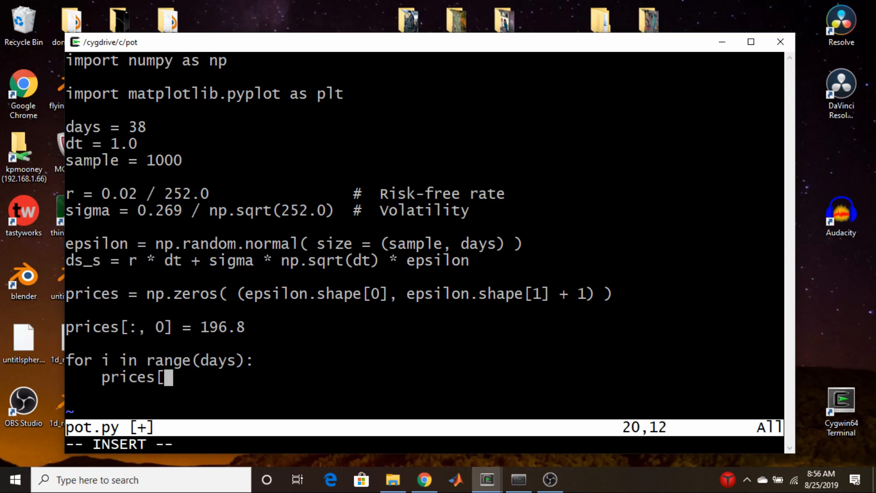
pyautogui.write(':')
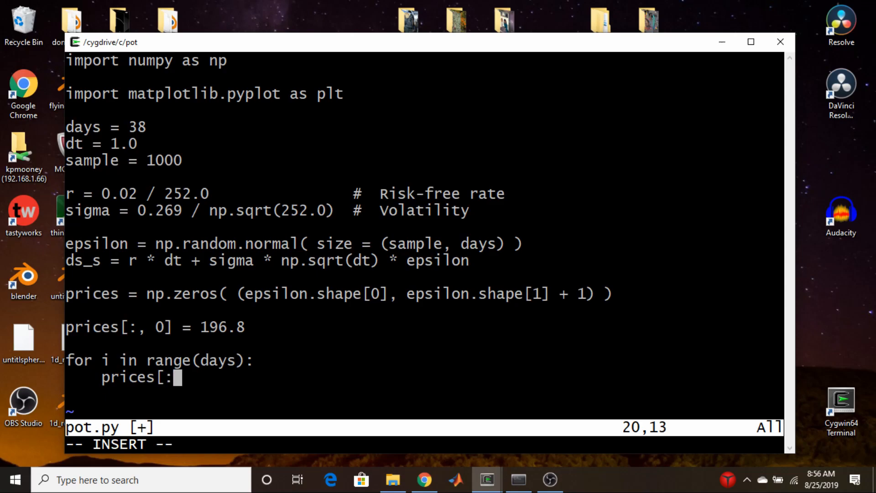
pyautogui.write(',')
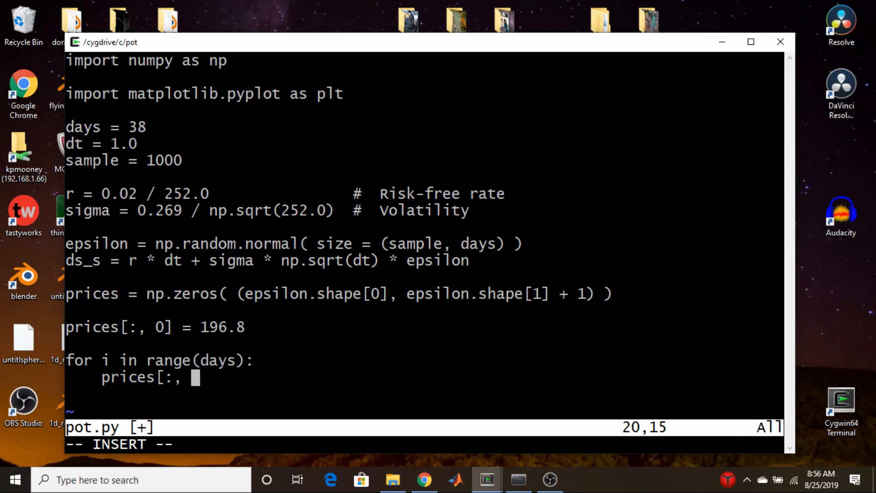
pyautogui.write('i+1')
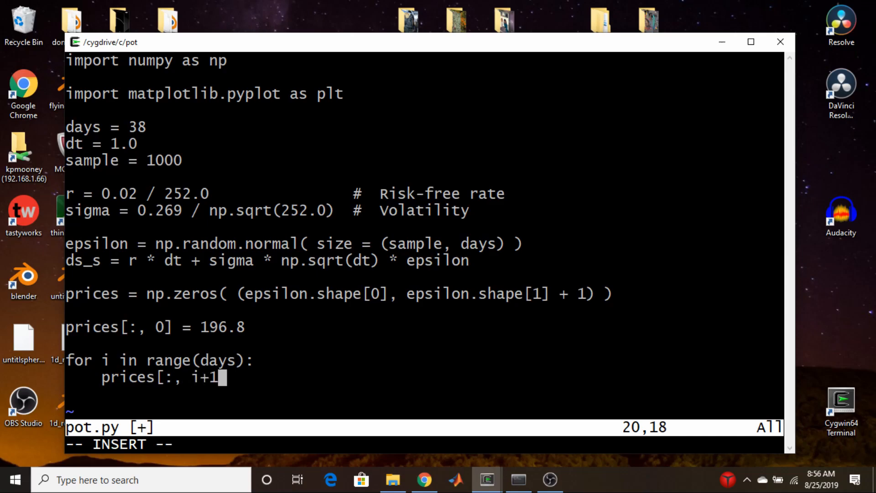
pyautogui.write('] =')
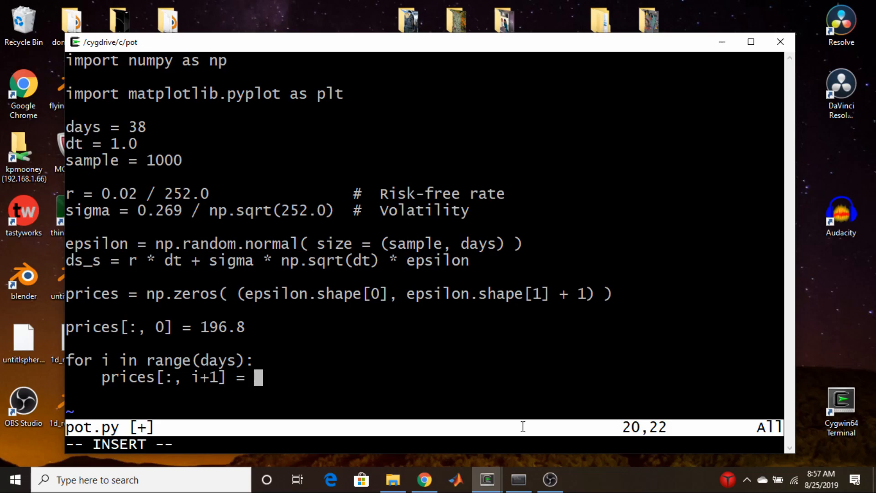
pyautogui.write('prices')
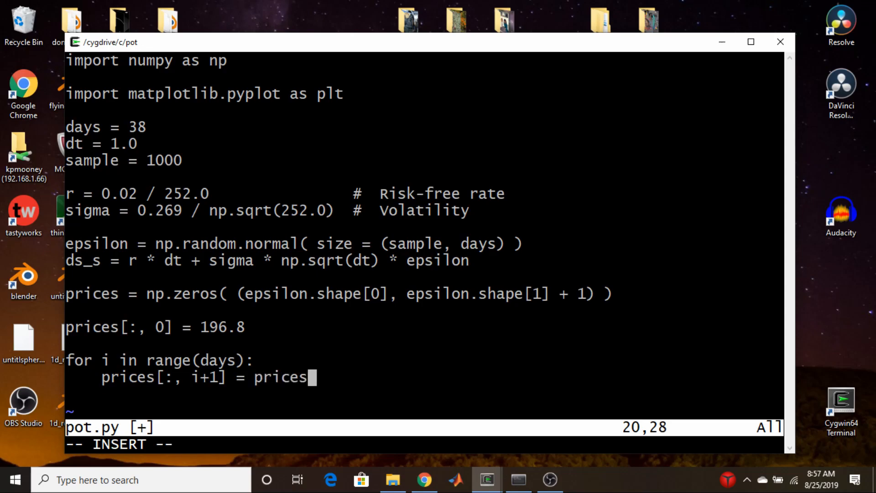
pyautogui.write('[')
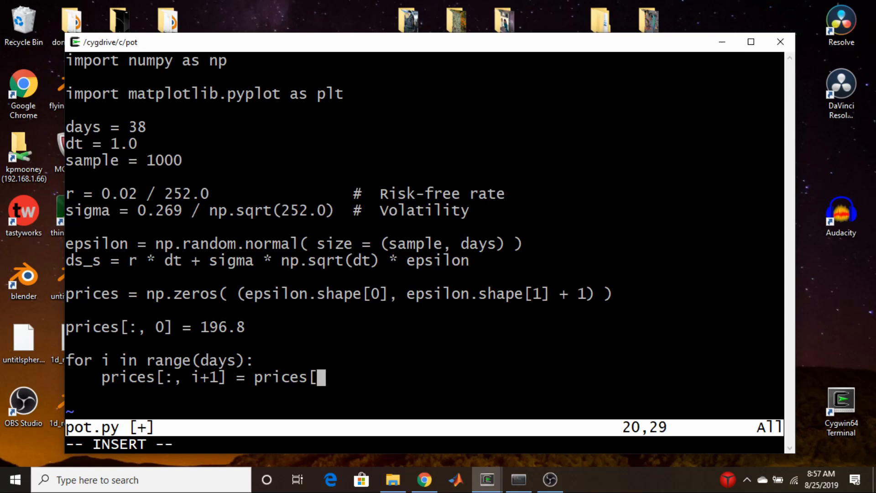
pyautogui.write(':,')
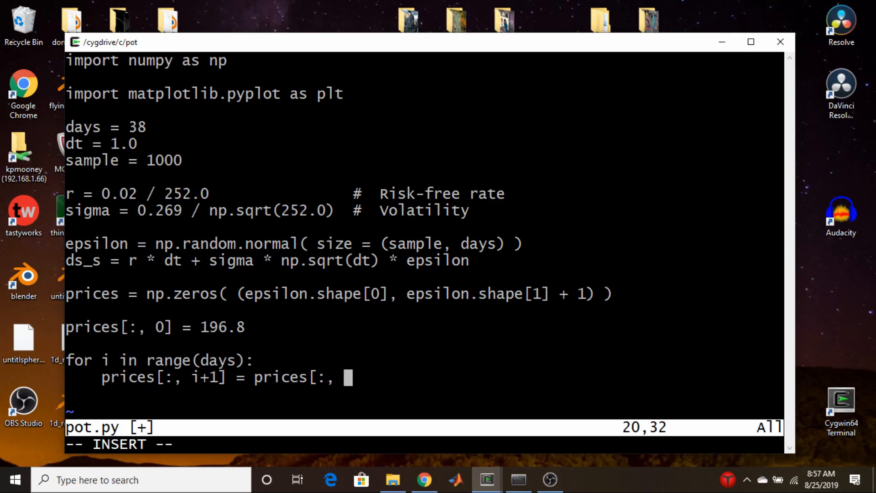
pyautogui.write('i]')
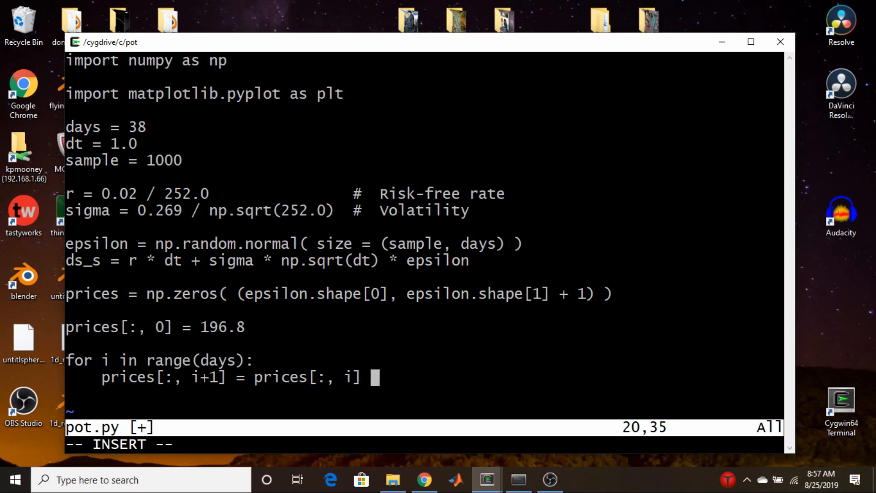
pyautogui.write('+')
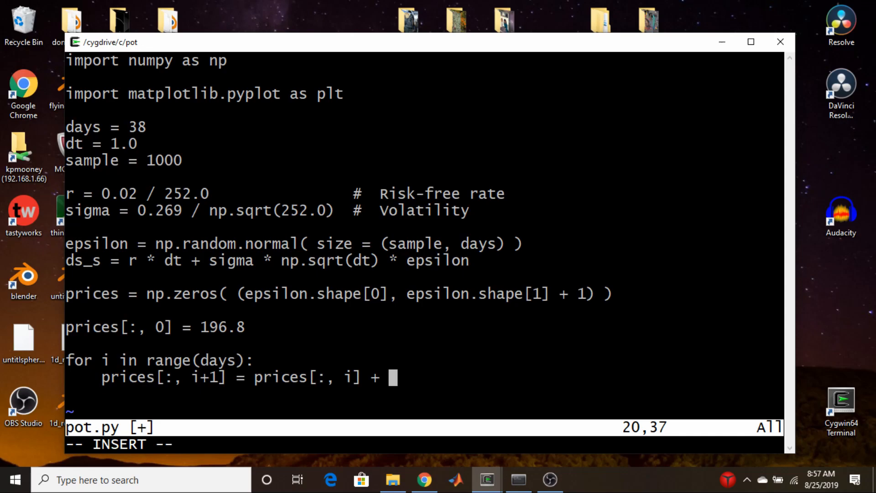
pyautogui.write('s')
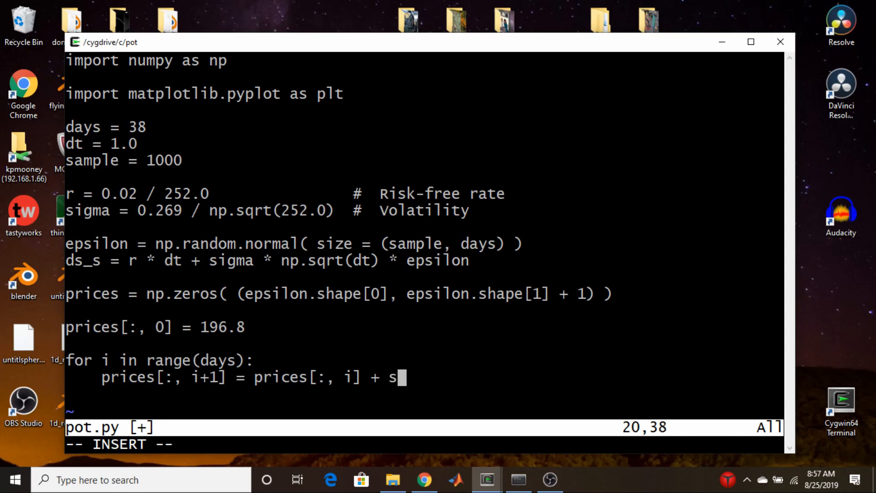
pyautogui.write('s_s')
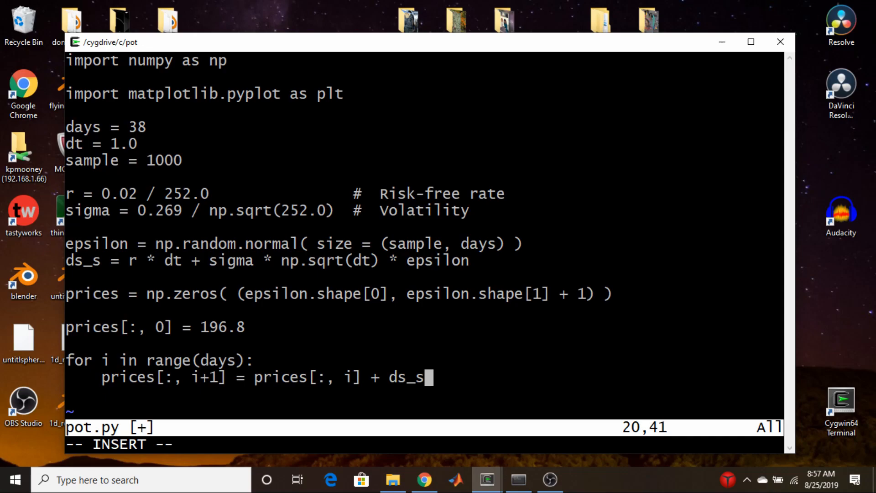
pyautogui.write('[:')
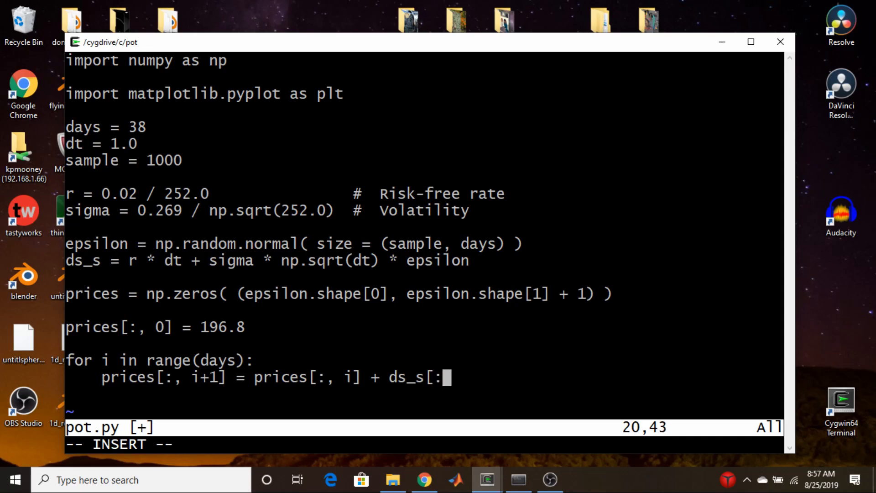
pyautogui.write('[:, i] *')
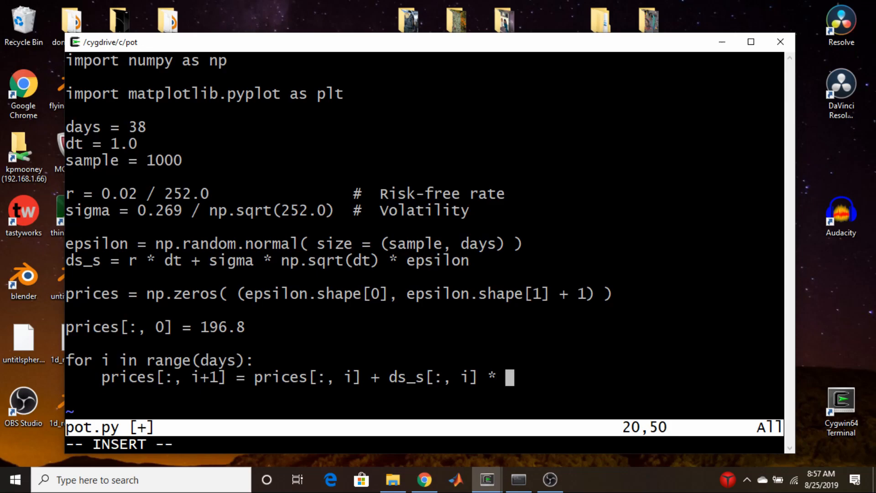
pyautogui.write('price')
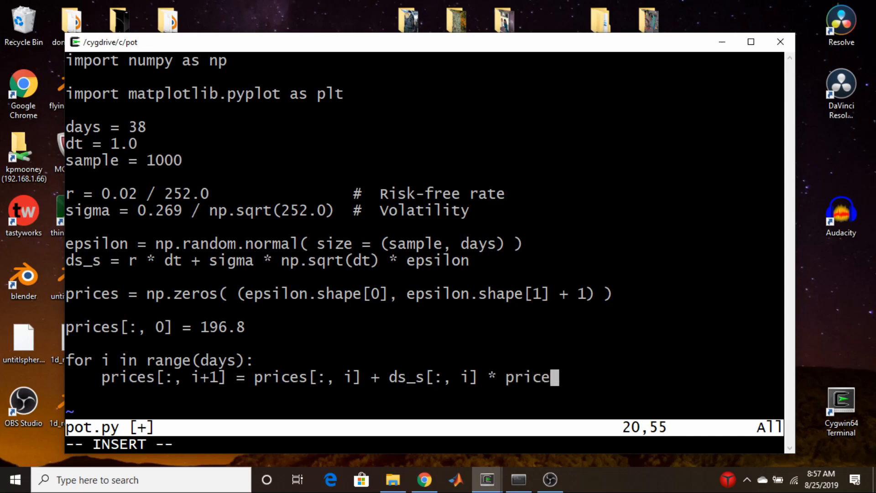
pyautogui.write('s[')
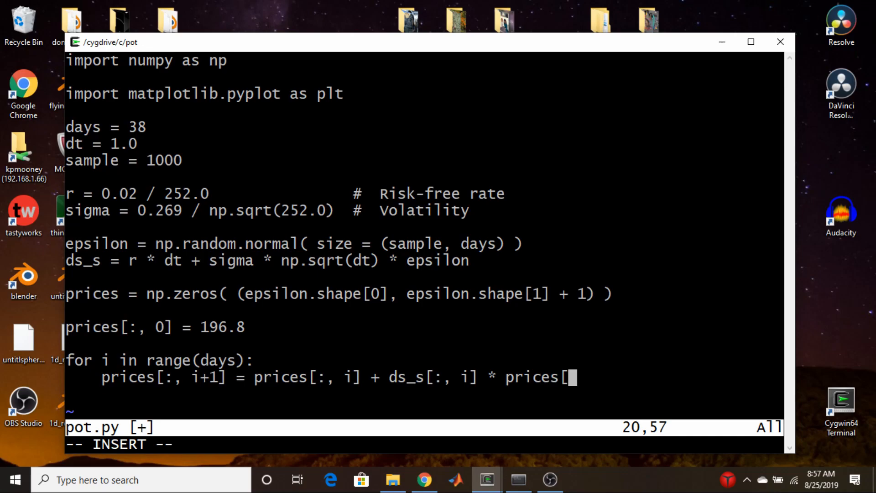
pyautogui.write(':, i')
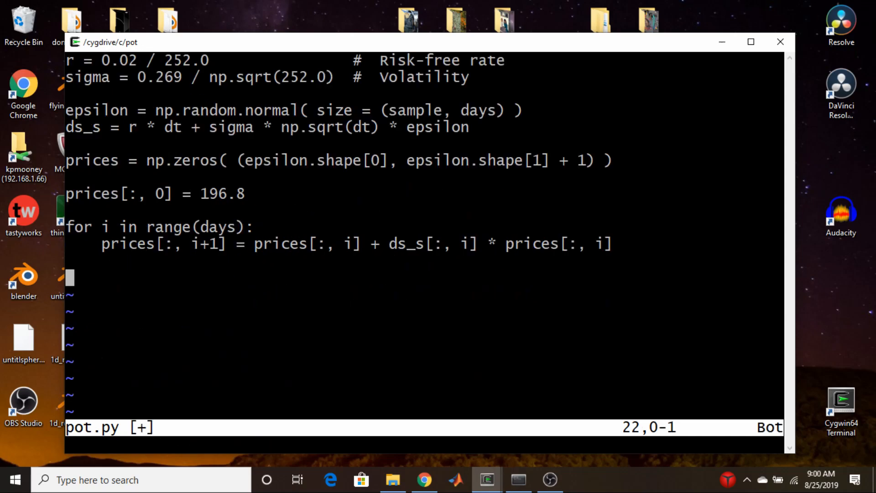
# Leave insert mode, save pot.py and move to the Anaconda Prompt in C:\pot.
pyautogui.press('i')
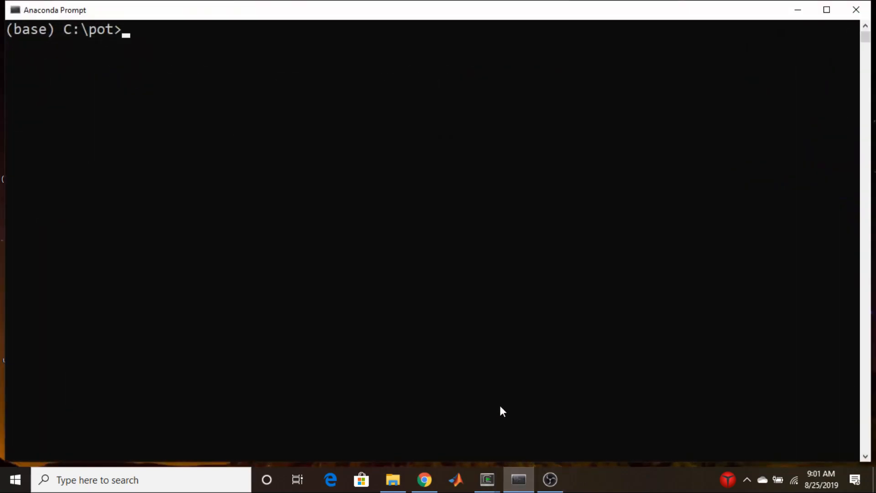
# Run python pot.py, inspect the plotted price paths and close the figure.
pyautogui.write('python pot.py')
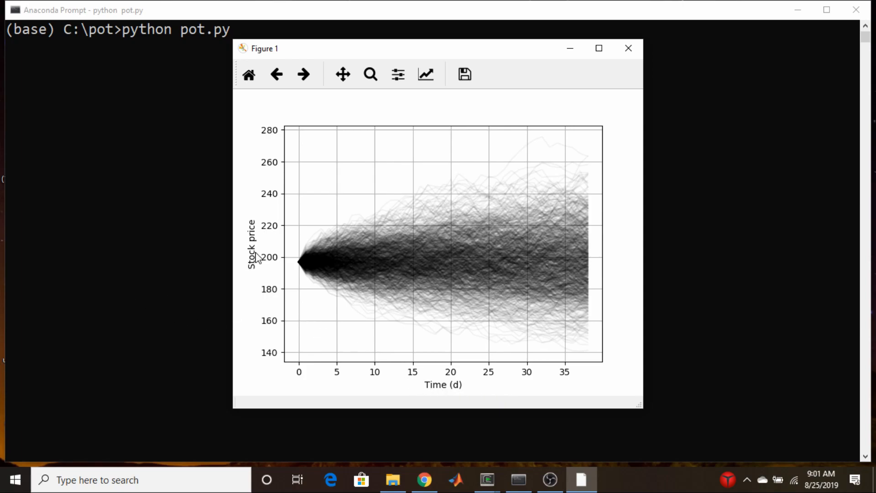
pyautogui.moveTo(503, 274)
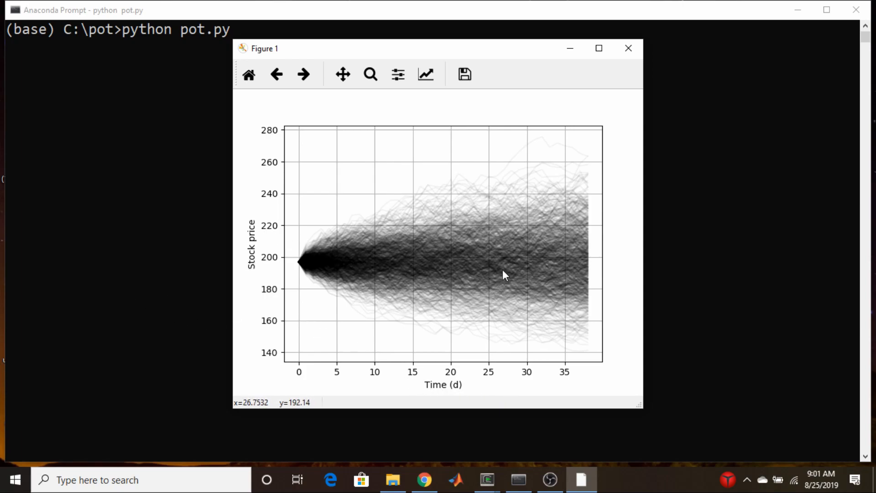
pyautogui.moveTo(335, 260)
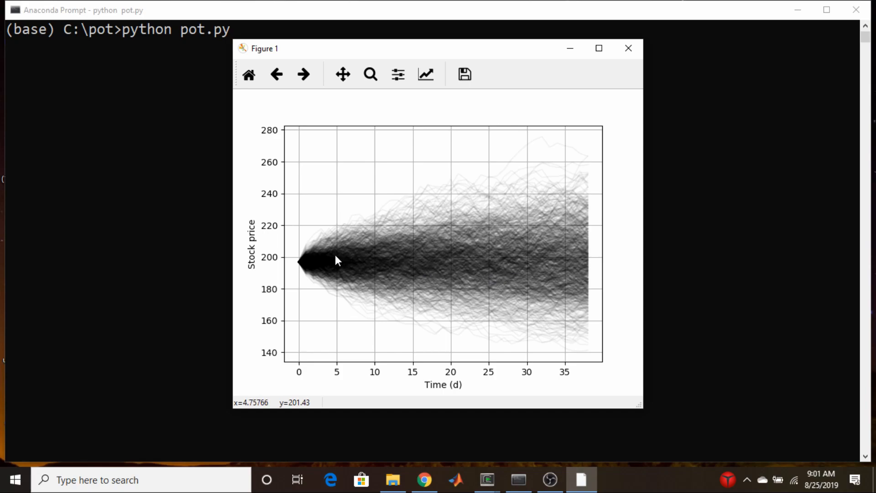
pyautogui.moveTo(505, 295)
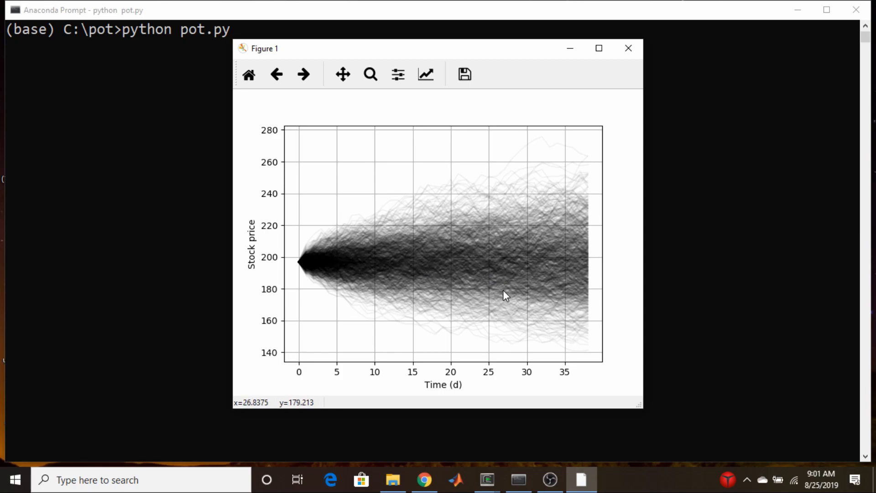
pyautogui.moveTo(549, 312)
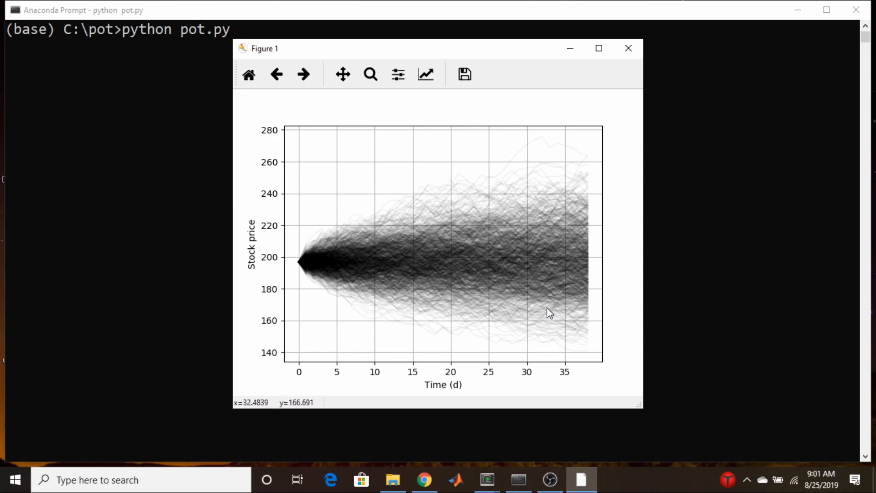
pyautogui.moveTo(478, 229)
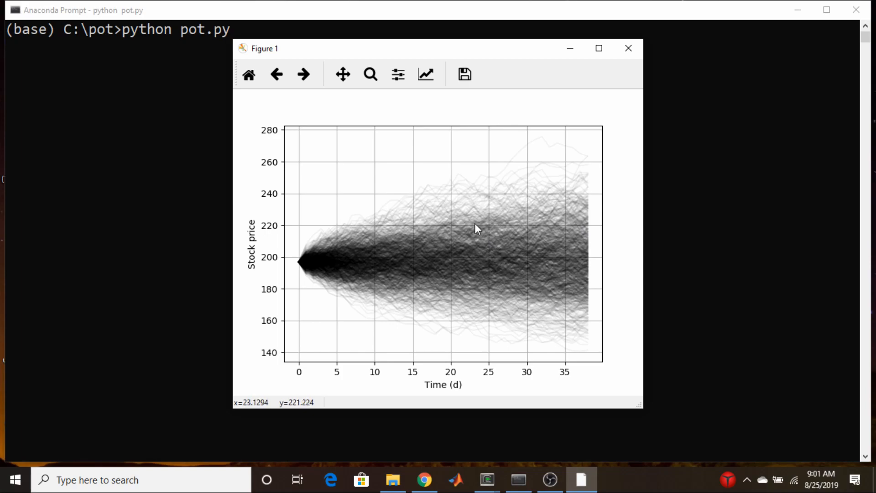
pyautogui.moveTo(452, 225)
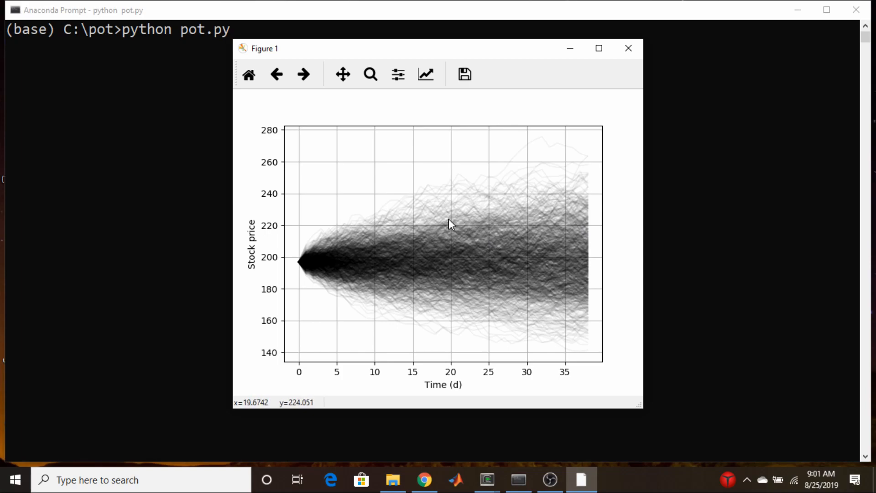
pyautogui.moveTo(425, 250)
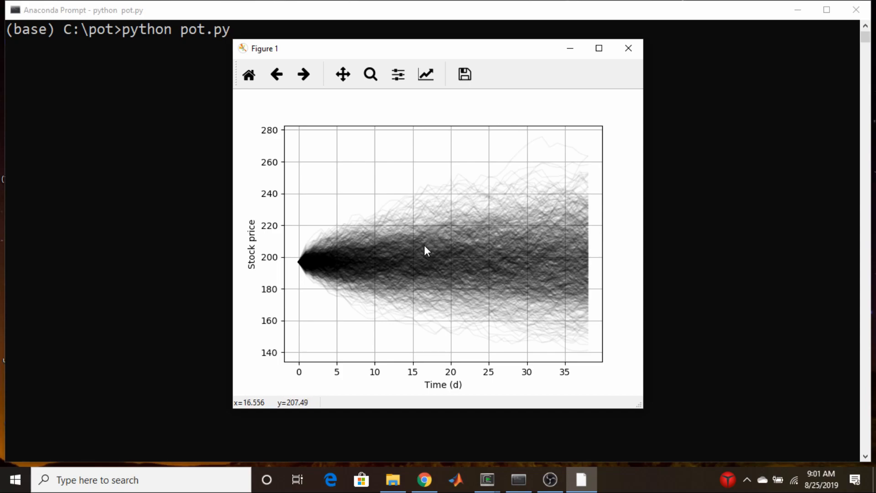
pyautogui.moveTo(472, 238)
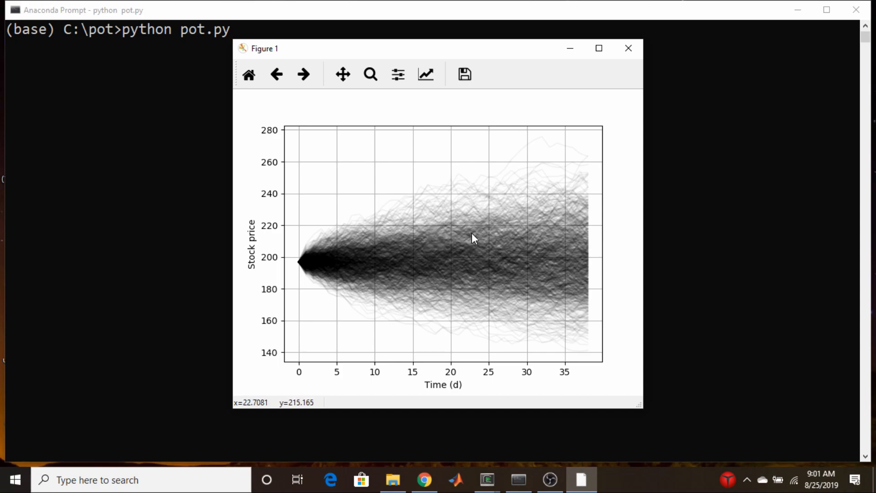
pyautogui.moveTo(408, 234)
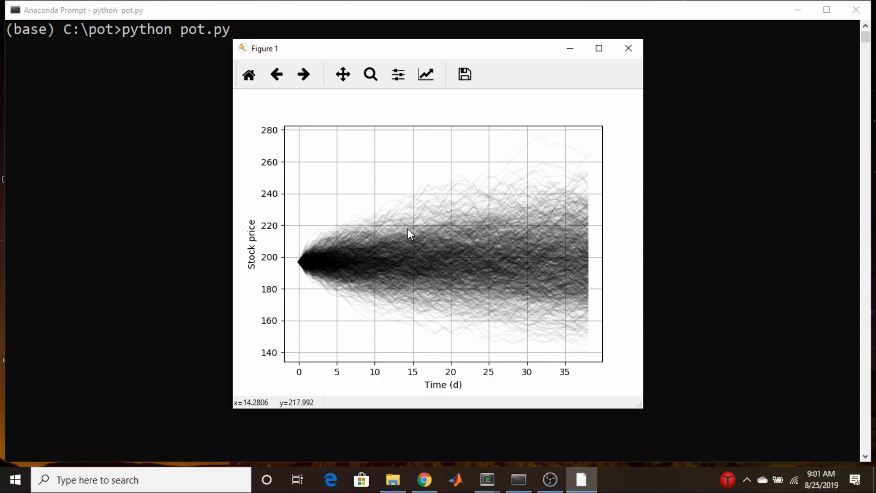
pyautogui.moveTo(447, 234)
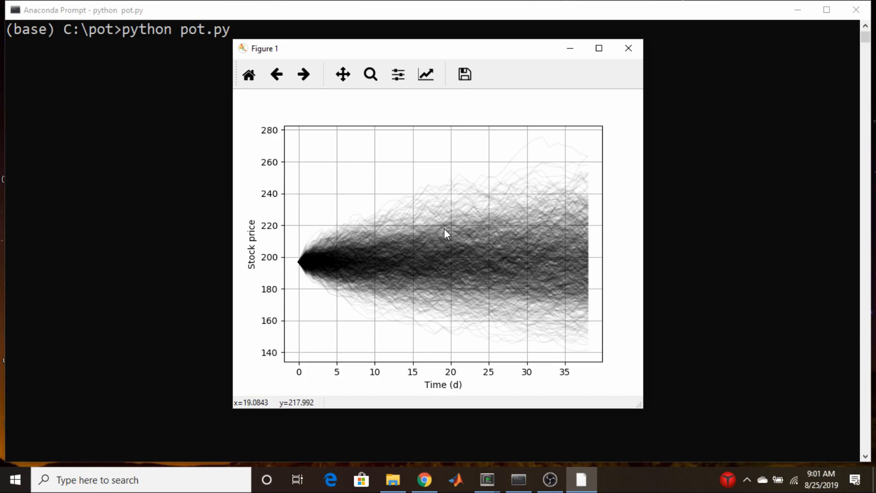
pyautogui.moveTo(508, 141)
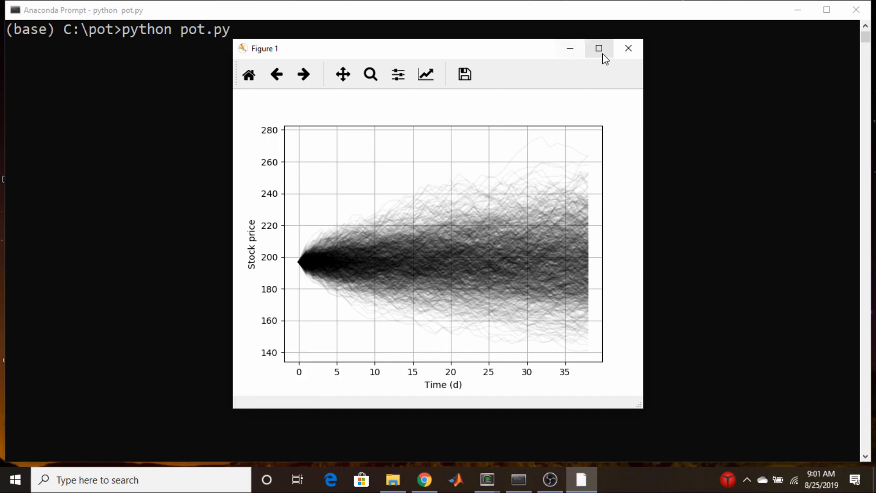
pyautogui.click(627, 48)
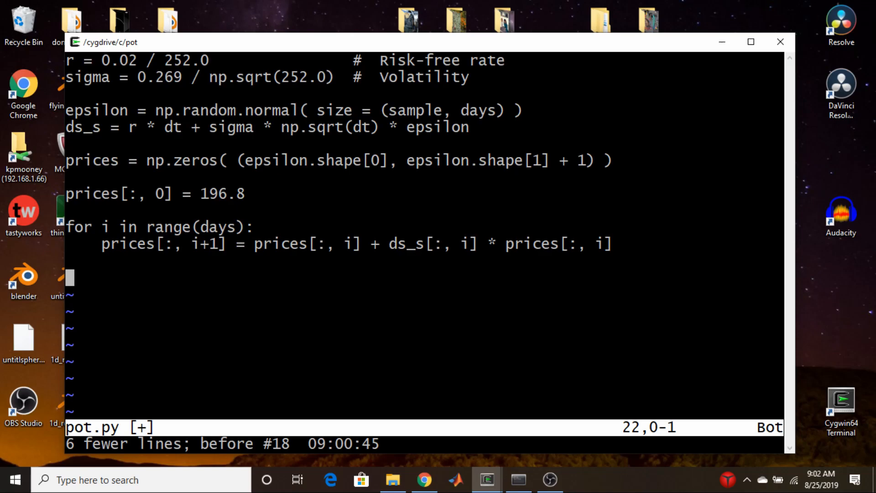
# Add ind = np.where( prices >= 215.0) and U = np.unique(ind[0]) after the loop.
pyautogui.press('i')
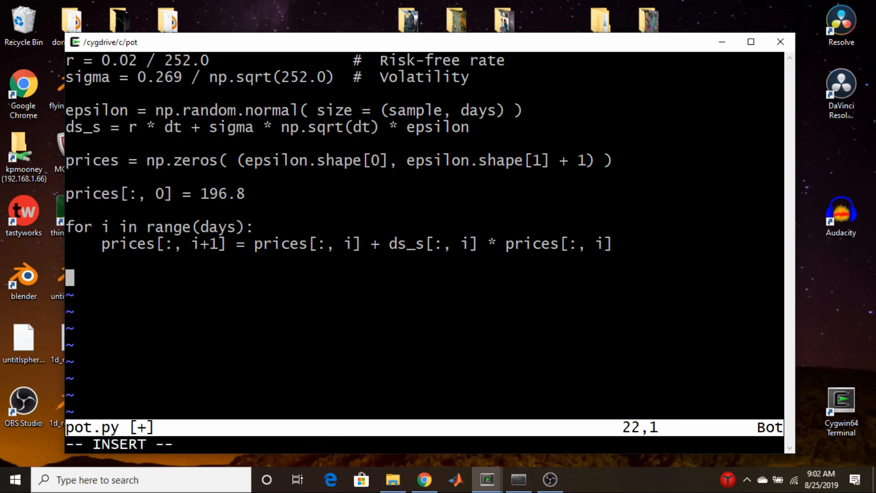
pyautogui.write('ind = np.where( prices >= 215.0)')
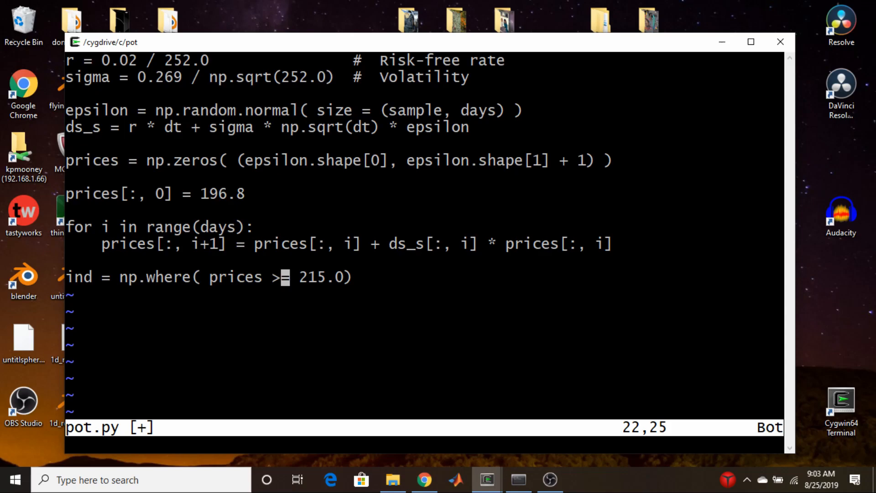
pyautogui.moveTo(807, 484)
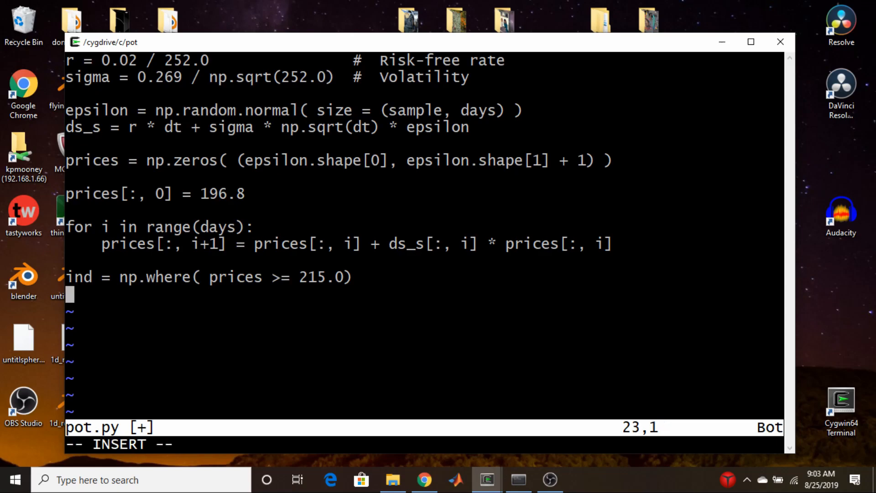
pyautogui.write('U = np.unique')
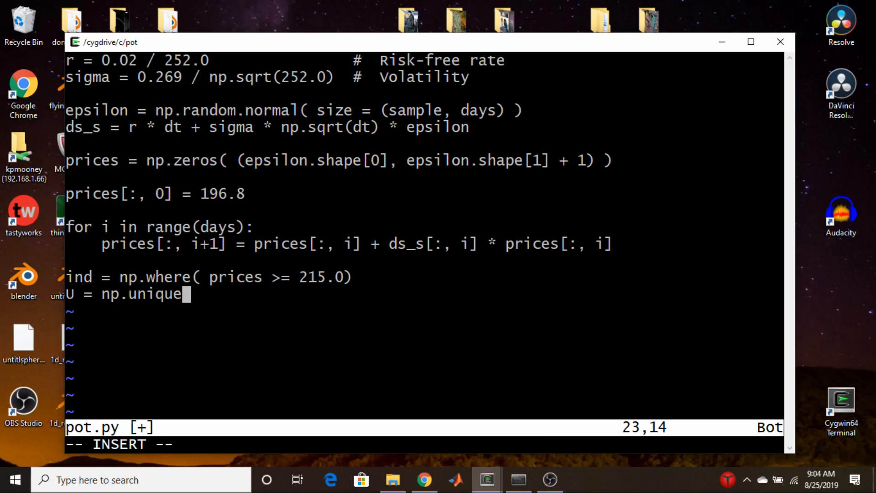
pyautogui.write('(')
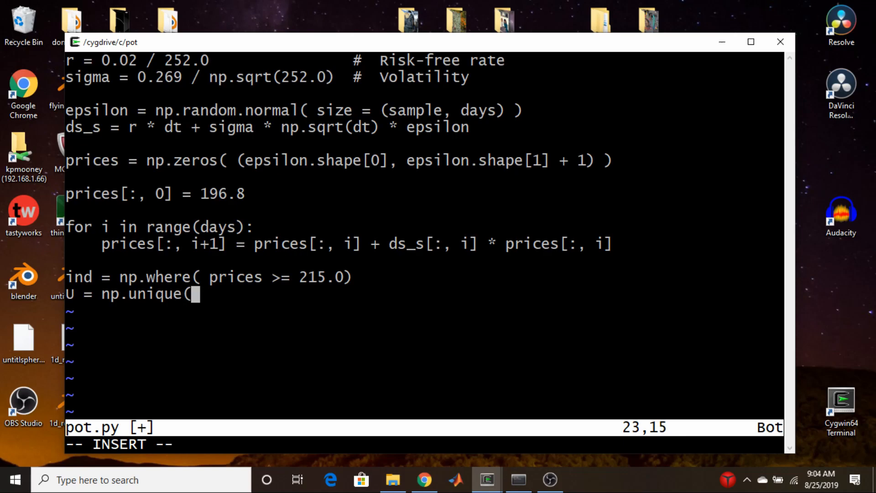
pyautogui.write('ind')
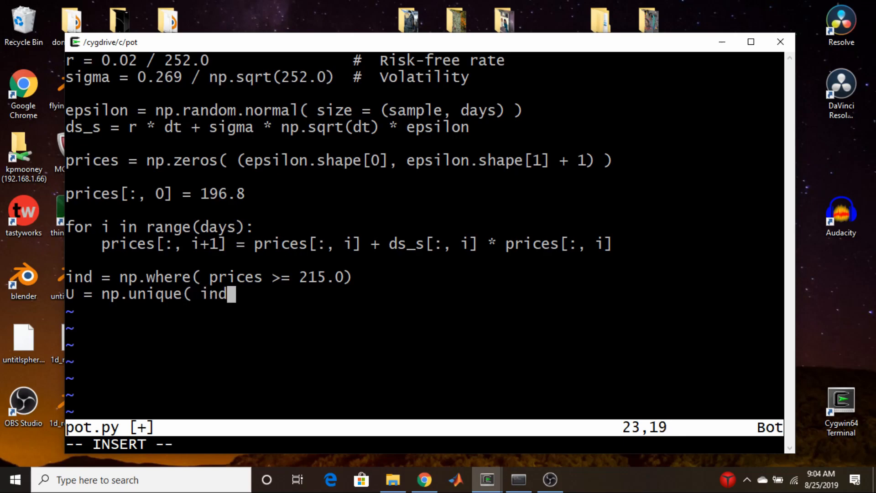
pyautogui.write('[0]')
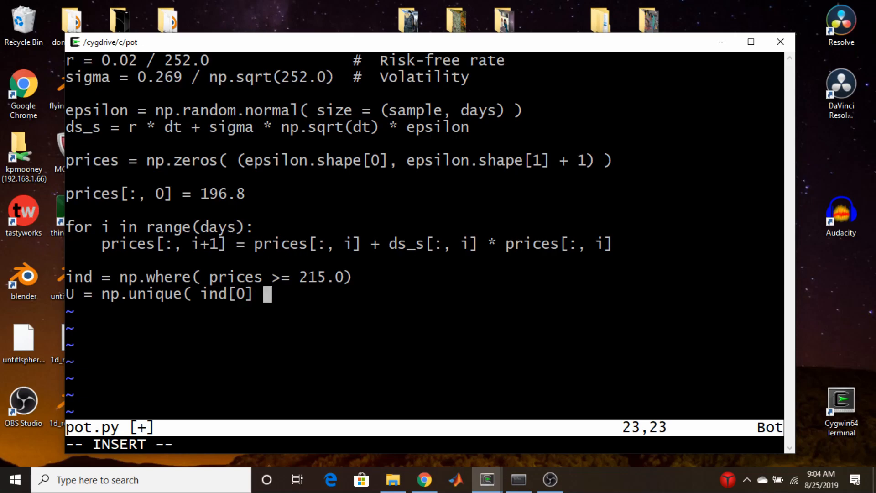
pyautogui.write(')')
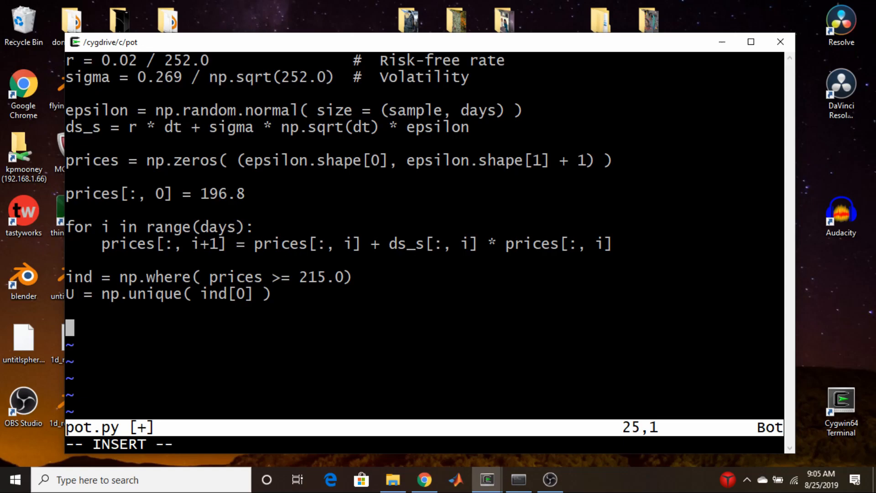
# Print float(len(U)) / float(samples) as the touch fraction and save the script.
pyautogui.write('print( float(len(U)) / float(samples) )')
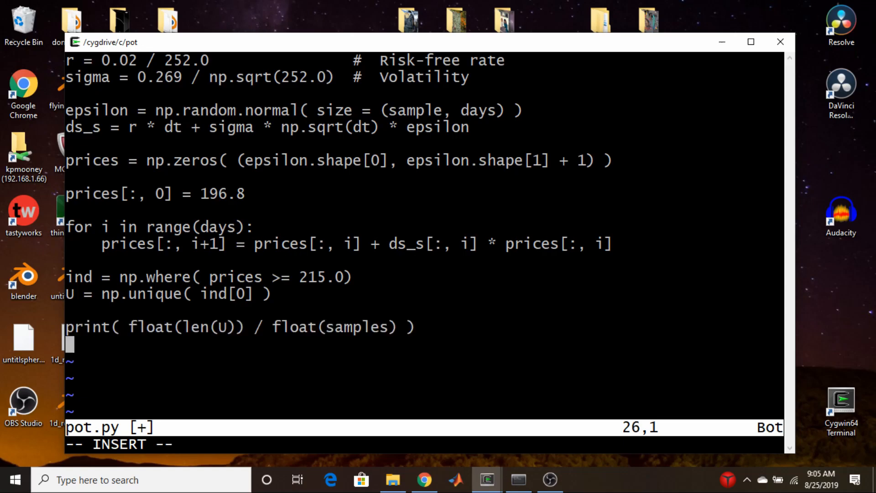
pyautogui.press('Escape')
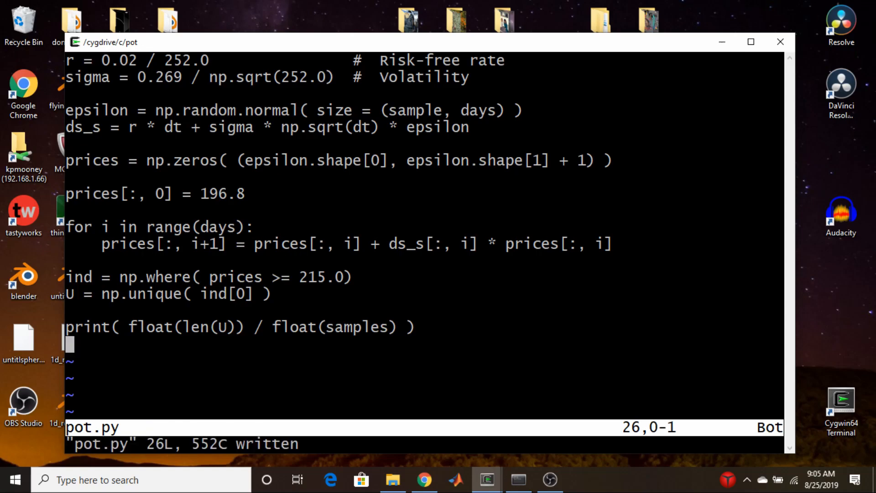
# Check the pot.py run in Anaconda Prompt, then return to Vim with sample corrected to samples.
pyautogui.click(517, 479)
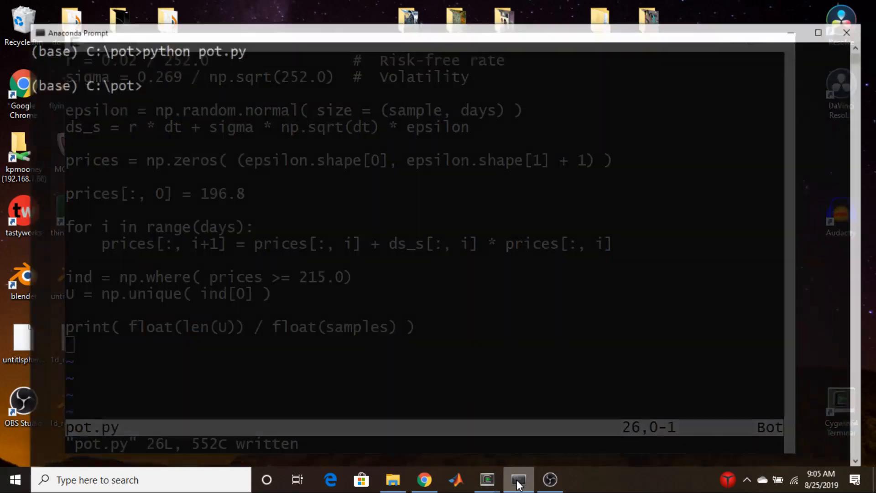
pyautogui.click(518, 479)
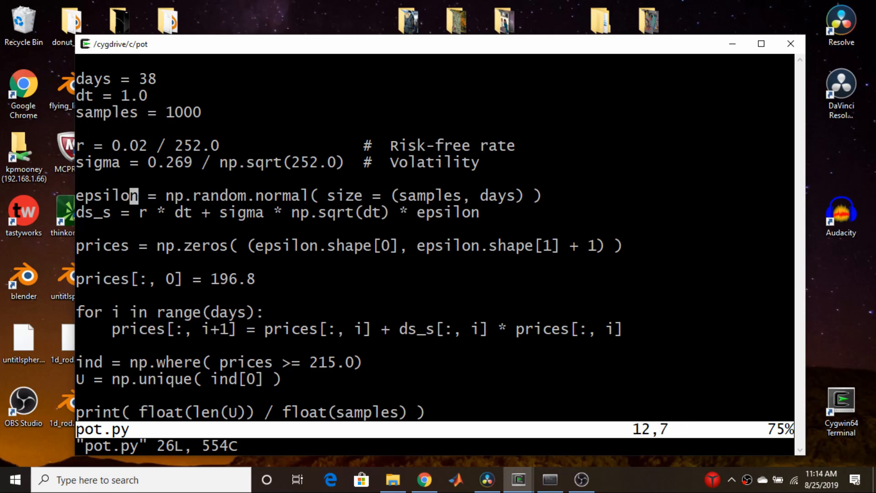
# Run python pot.py repeatedly, getting touch probabilities 0.34, 0.356 and 0.354.
pyautogui.click(549, 479)
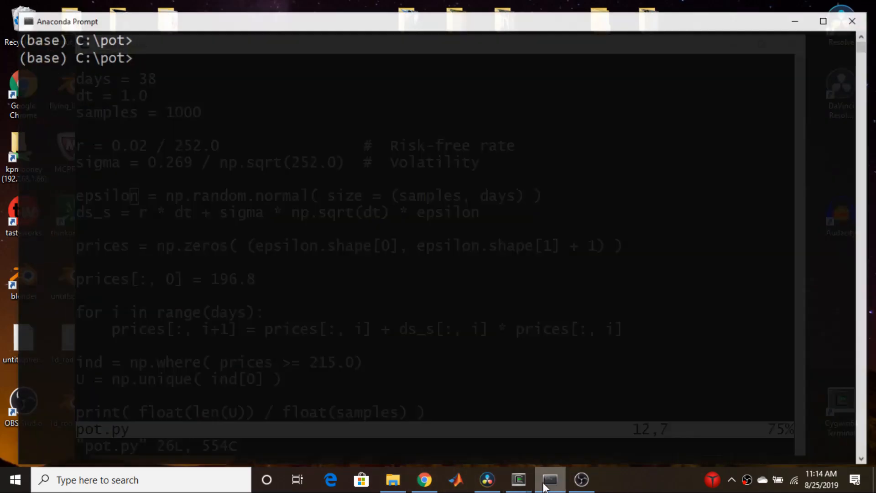
pyautogui.write('python pot.py')
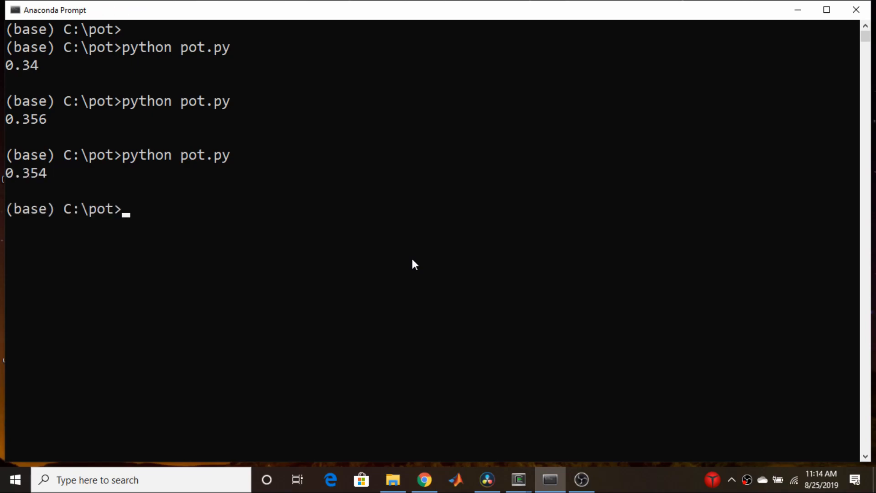
pyautogui.write('python pot.py')
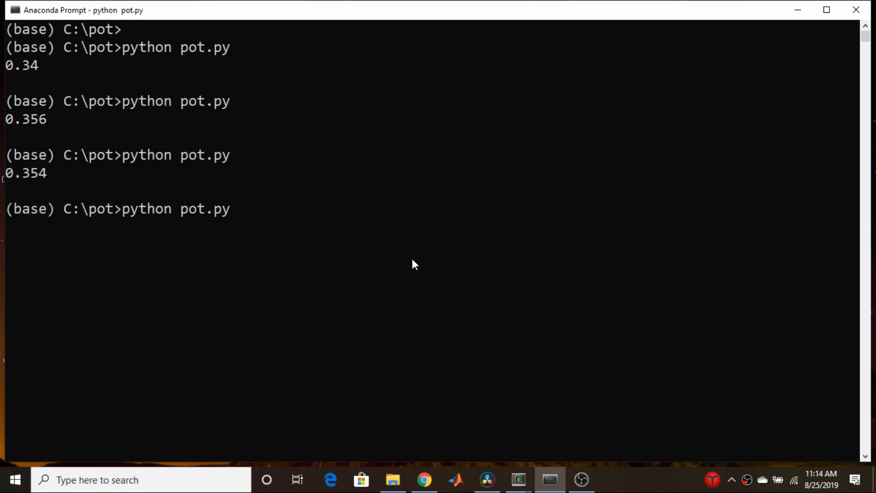
pyautogui.press('enter')
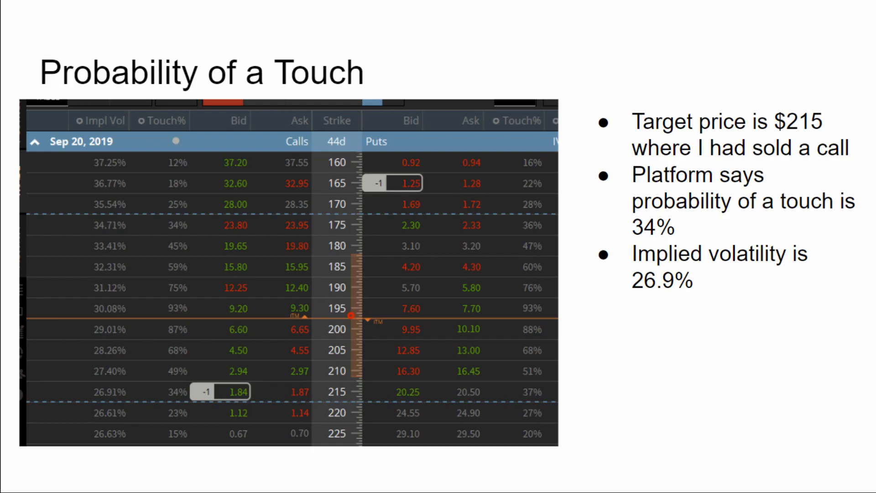
pyautogui.moveTo(472, 174)
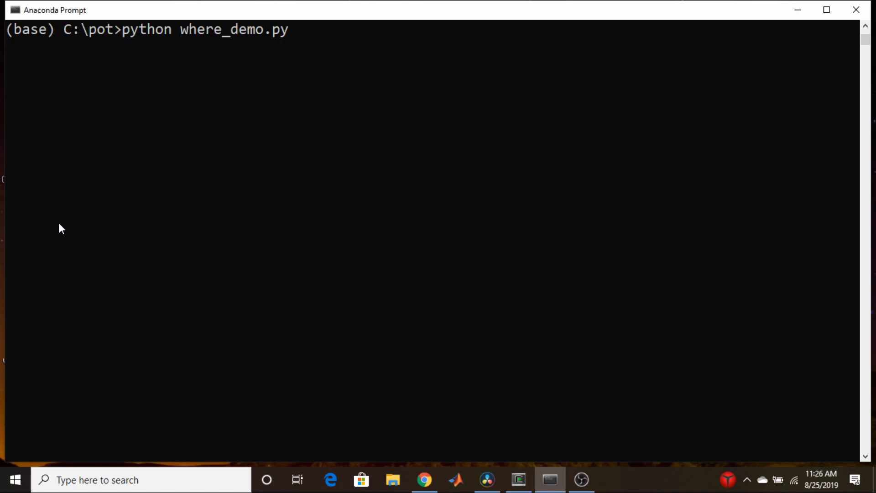
# Run python where_demo.py, which prints the 3x5 array then raises NameError: name 'ind' is not defined.
pyautogui.press('enter')
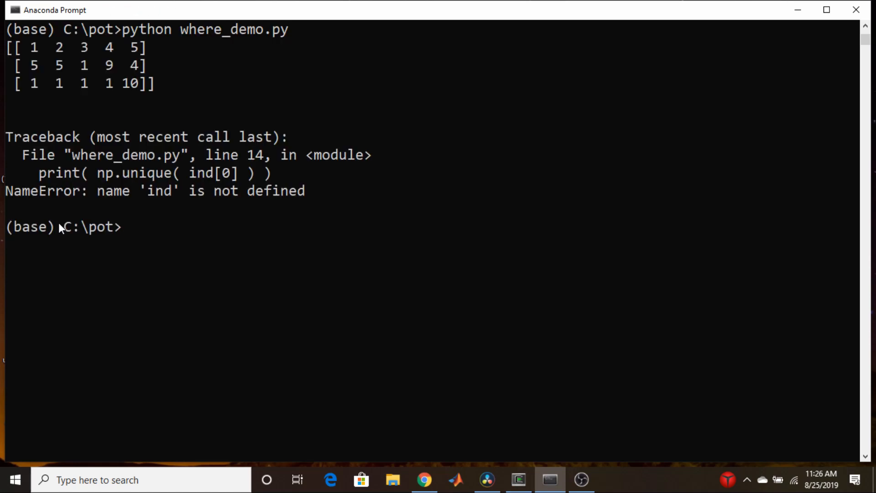
pyautogui.moveTo(115, 79)
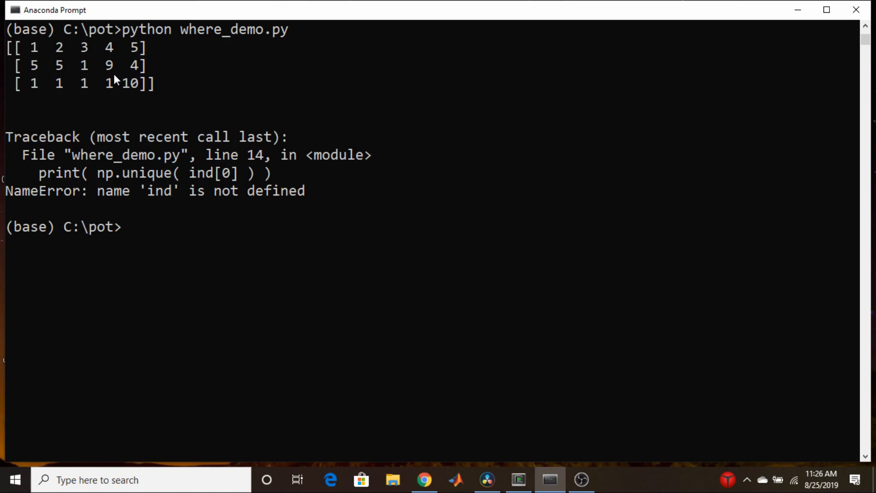
pyautogui.moveTo(31, 61)
pyautogui.write('python where_demo.py')
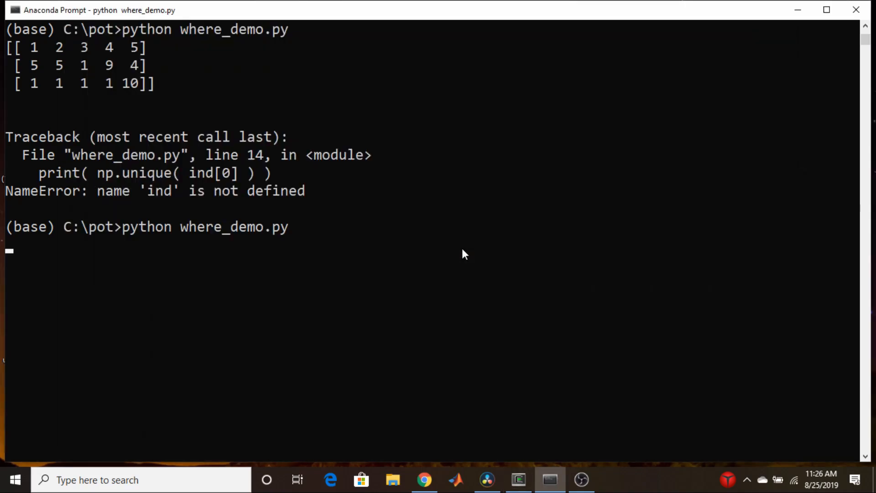
pyautogui.press('enter')
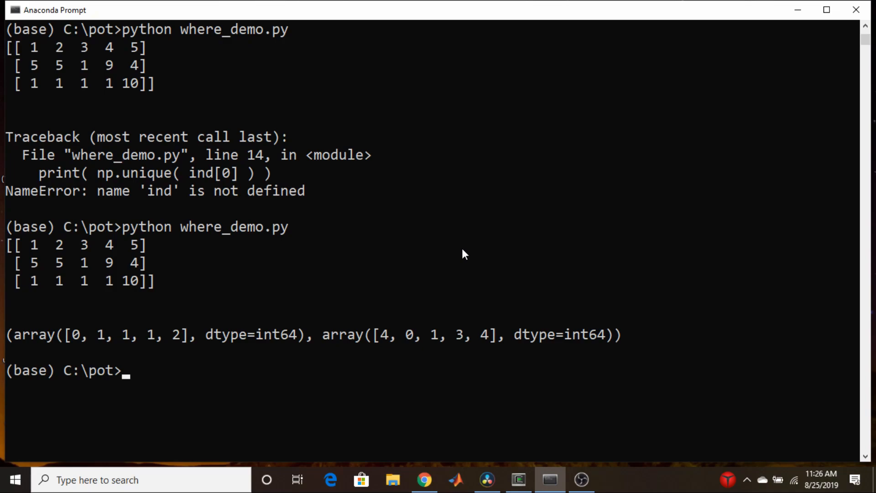
pyautogui.moveTo(94, 340)
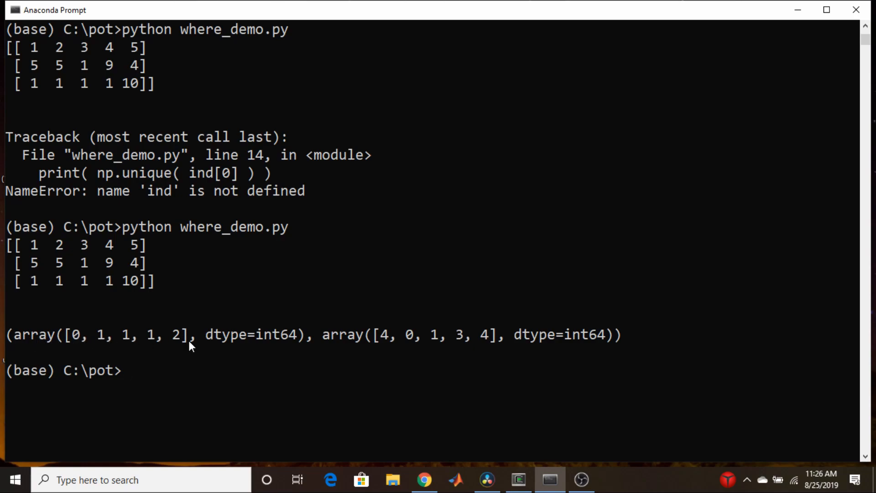
pyautogui.moveTo(187, 347)
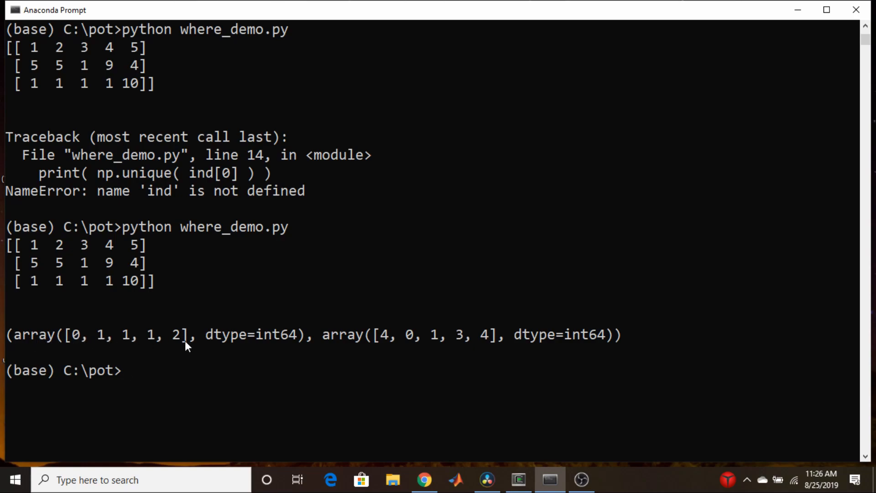
pyautogui.moveTo(84, 248)
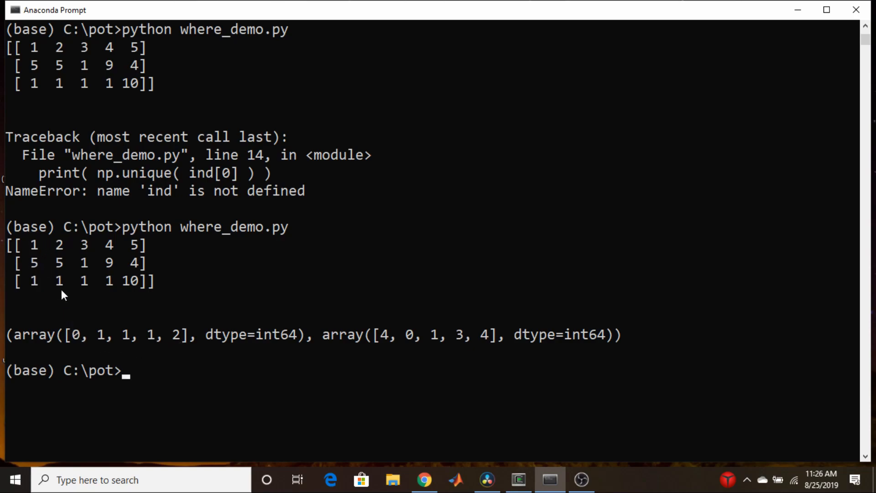
pyautogui.moveTo(441, 345)
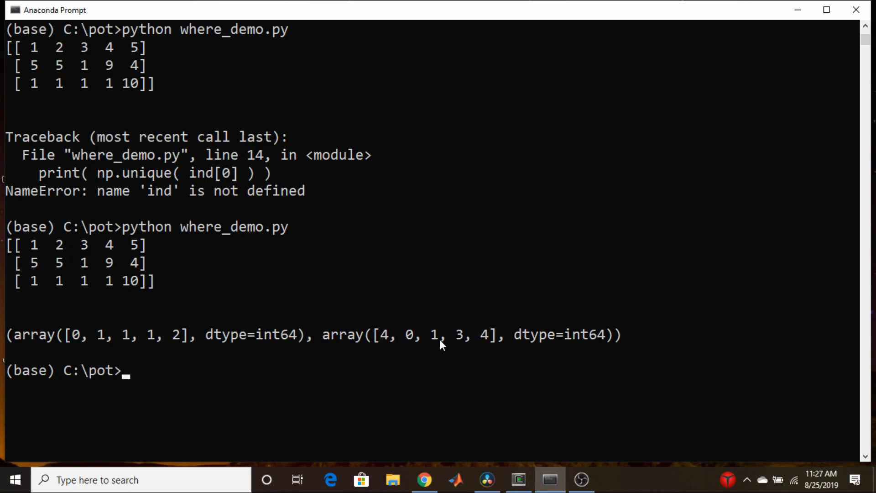
pyautogui.moveTo(76, 332)
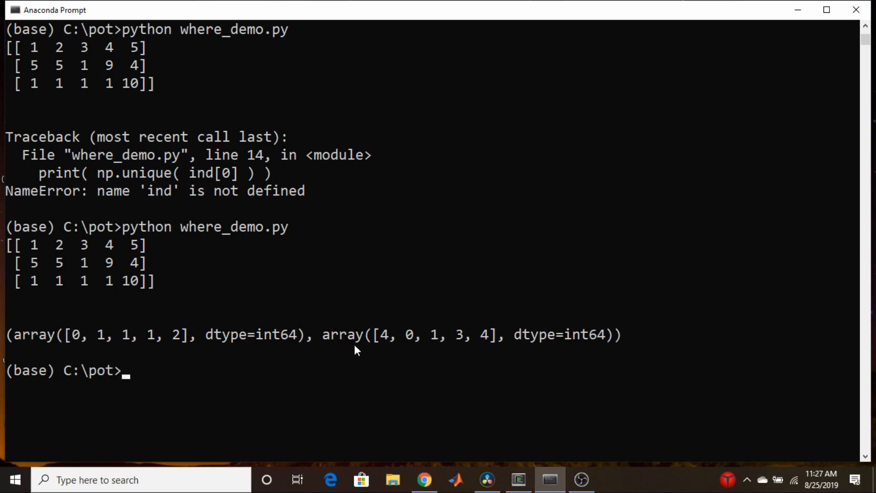
pyautogui.moveTo(32, 246)
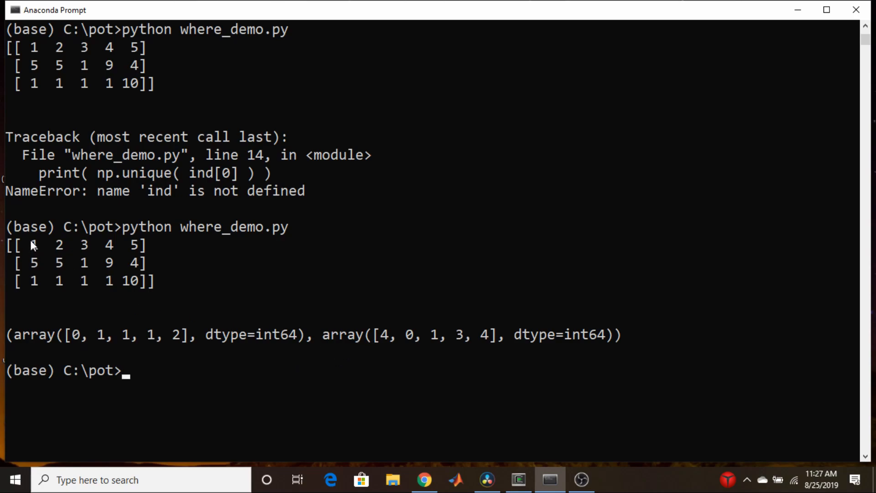
pyautogui.moveTo(135, 246)
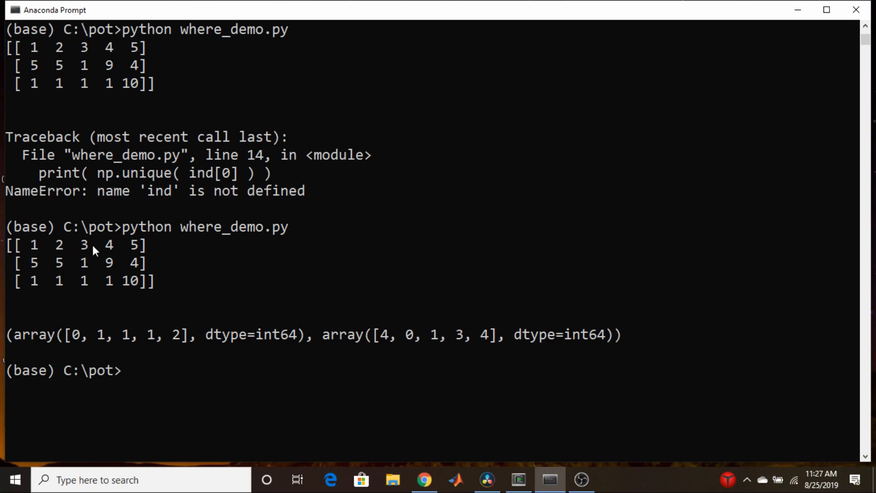
pyautogui.moveTo(158, 312)
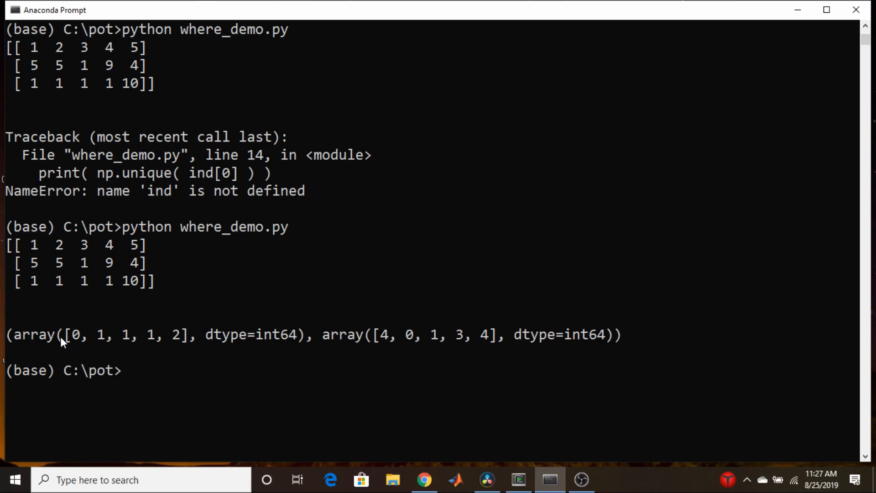
pyautogui.moveTo(98, 339)
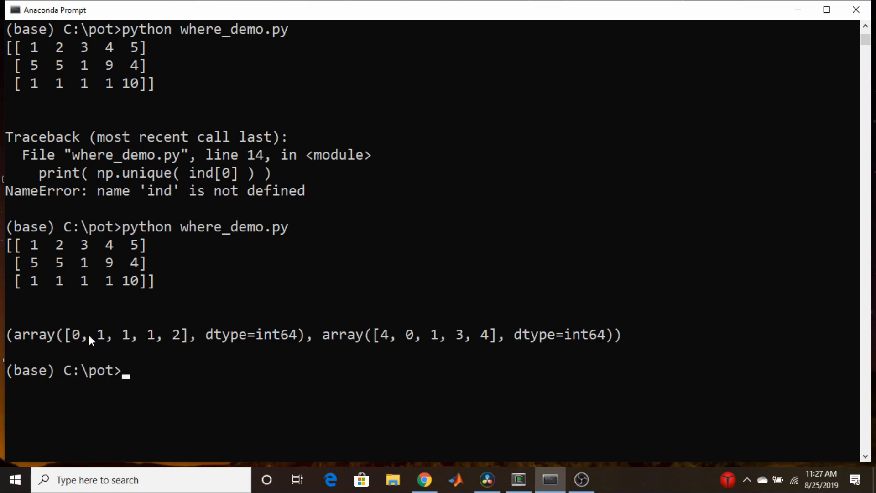
pyautogui.moveTo(67, 339)
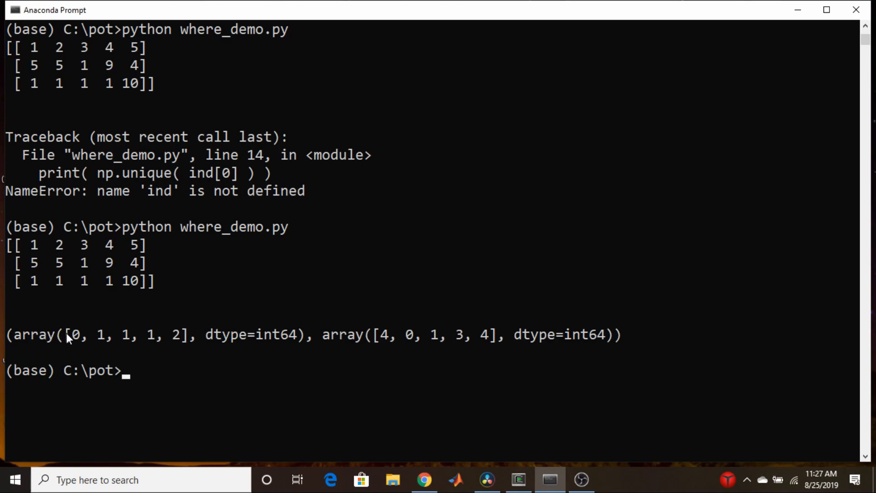
pyautogui.moveTo(171, 337)
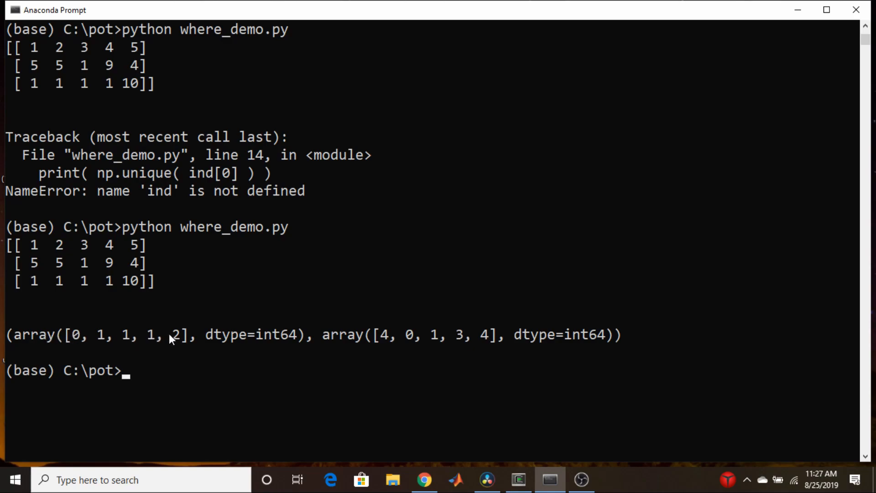
pyautogui.moveTo(168, 344)
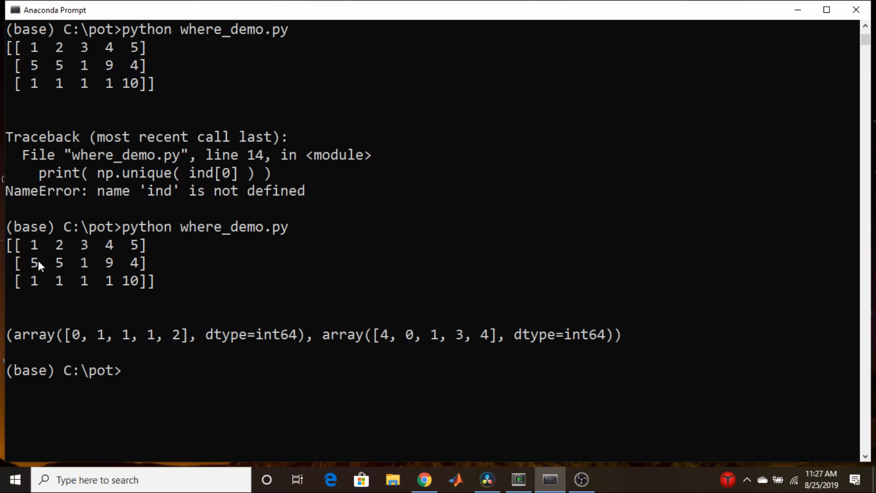
pyautogui.moveTo(111, 273)
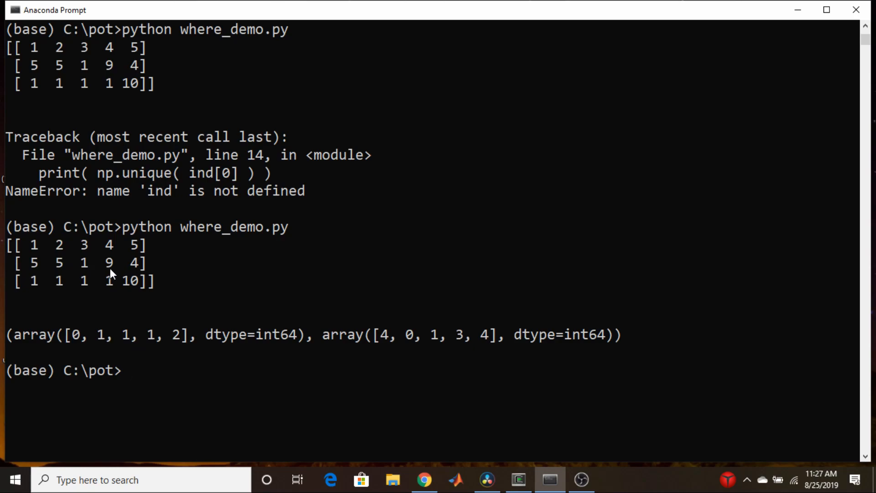
pyautogui.moveTo(180, 376)
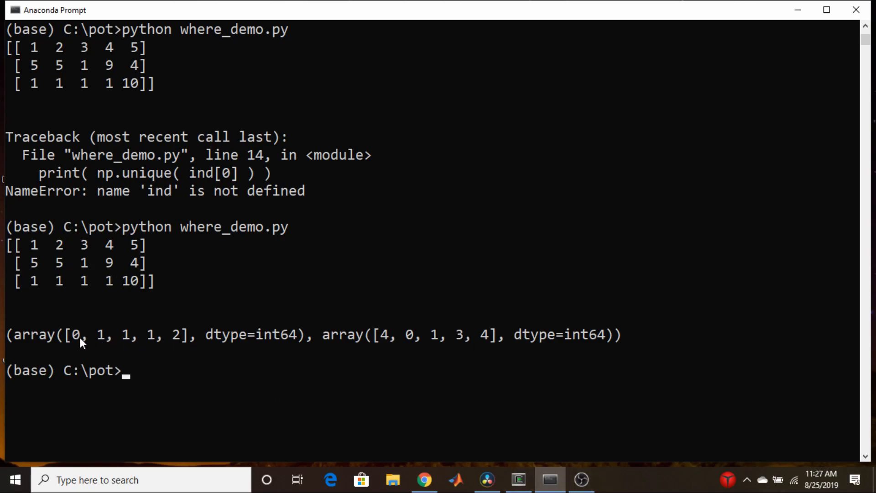
pyautogui.moveTo(123, 350)
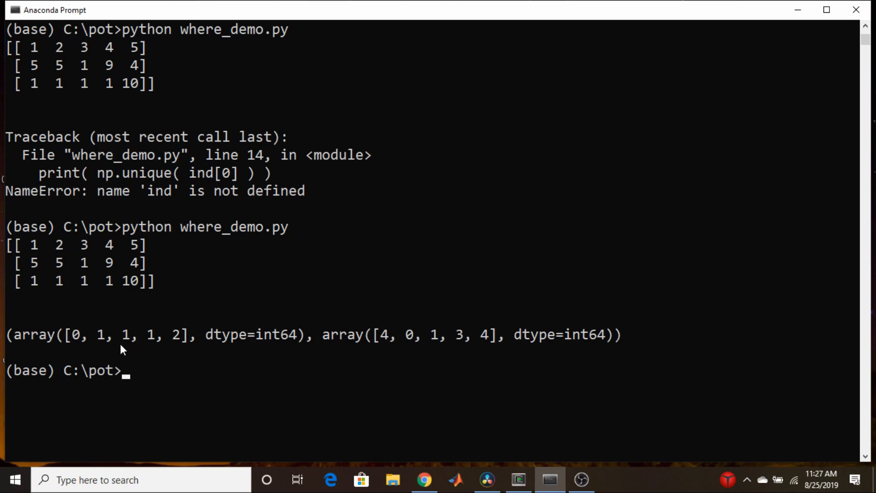
pyautogui.moveTo(516, 479)
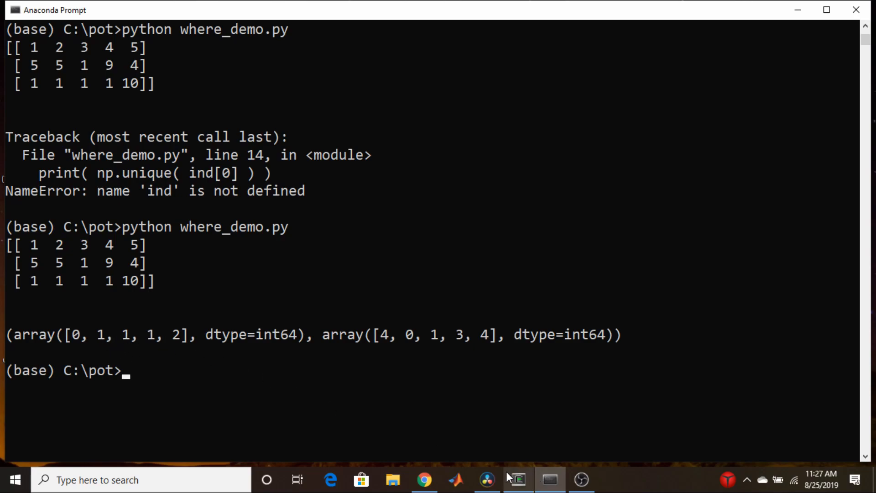
# Uncomment the print(ind[0]) and print(np.unique(ind[0])) lines in where_demo.py, then return to Anaconda Prompt.
pyautogui.click(516, 479)
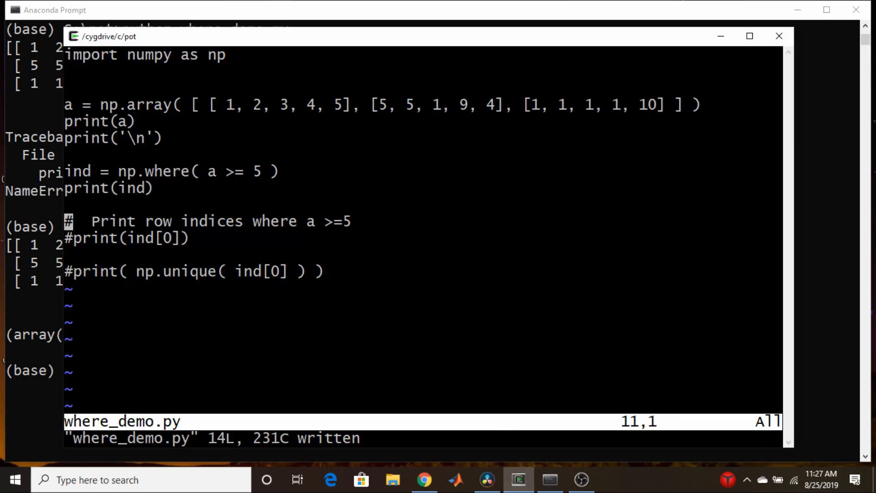
pyautogui.press('Down')
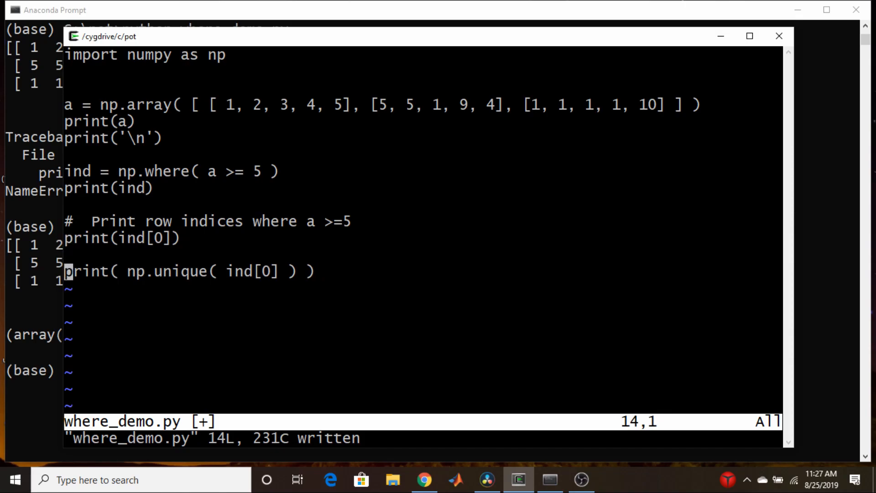
pyautogui.click(549, 479)
pyautogui.write('python where_demo.py')
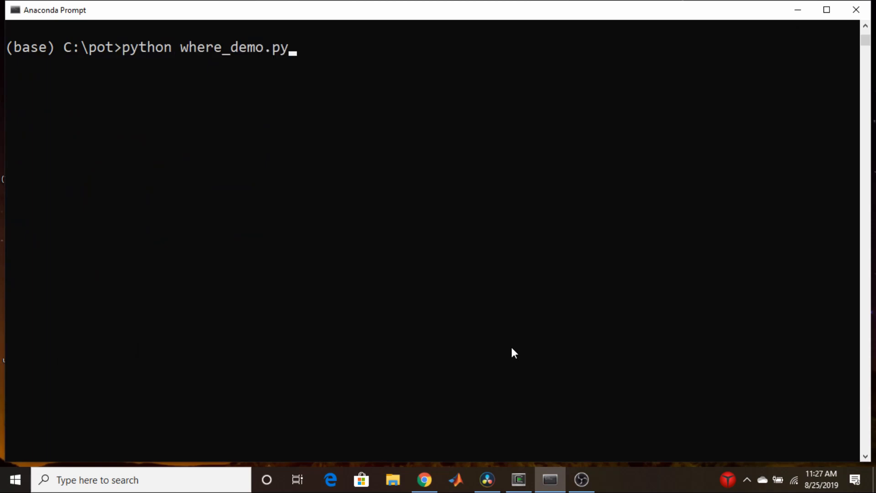
# Rerun where_demo.py so it also prints row indices [0 1 1 1 2] and unique rows [0 1 2].
pyautogui.press('enter')
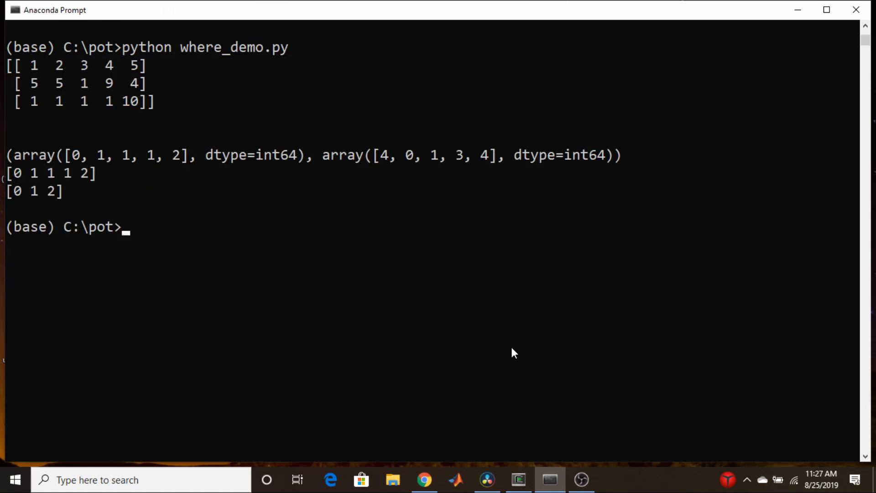
pyautogui.moveTo(158, 171)
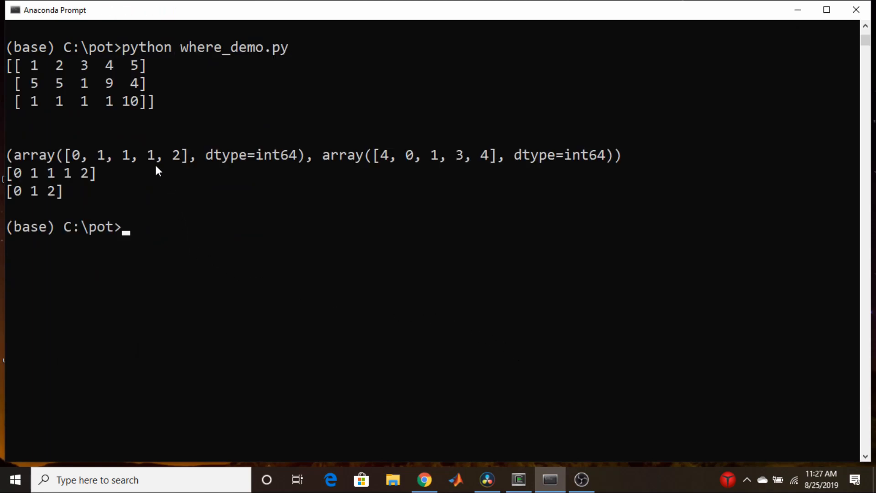
pyautogui.moveTo(100, 163)
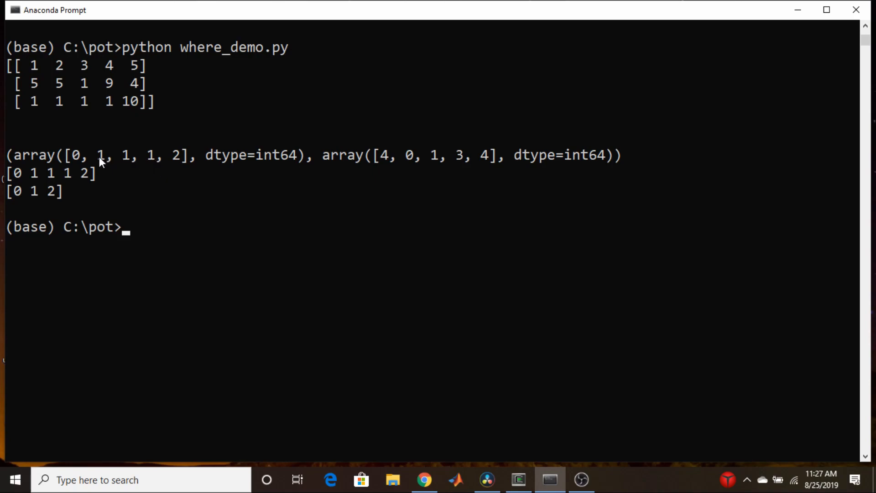
pyautogui.moveTo(296, 155)
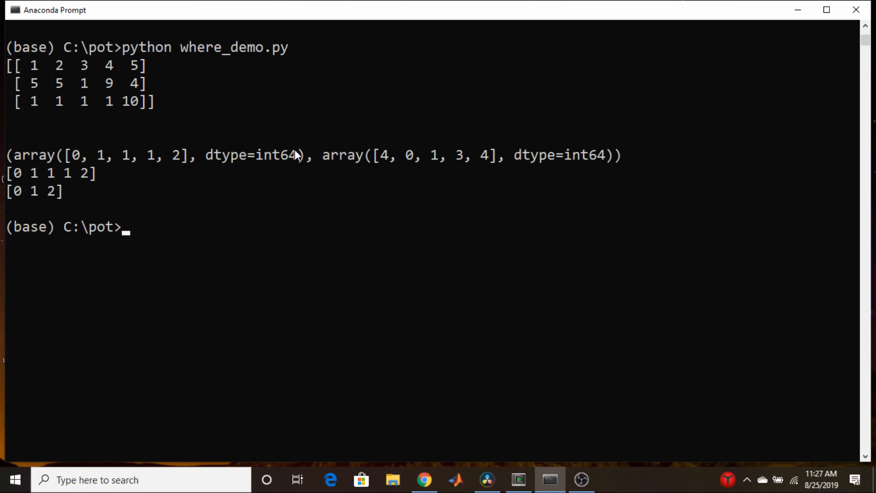
pyautogui.moveTo(10, 175)
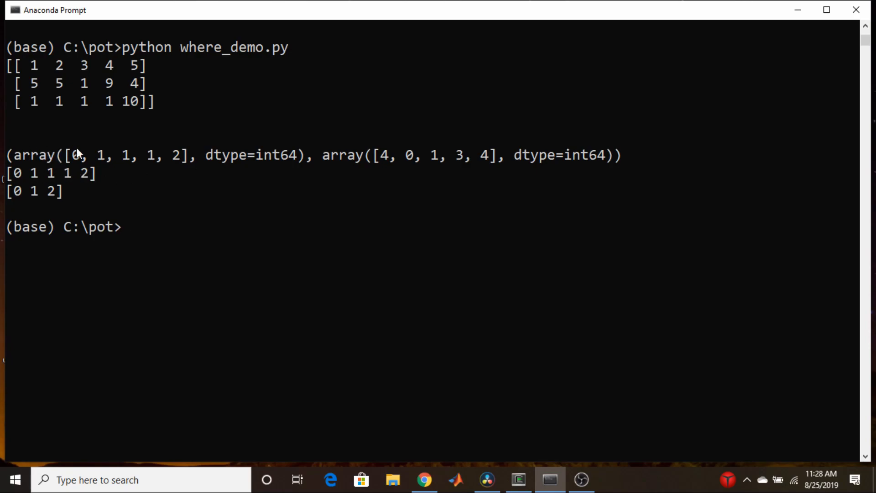
pyautogui.moveTo(103, 173)
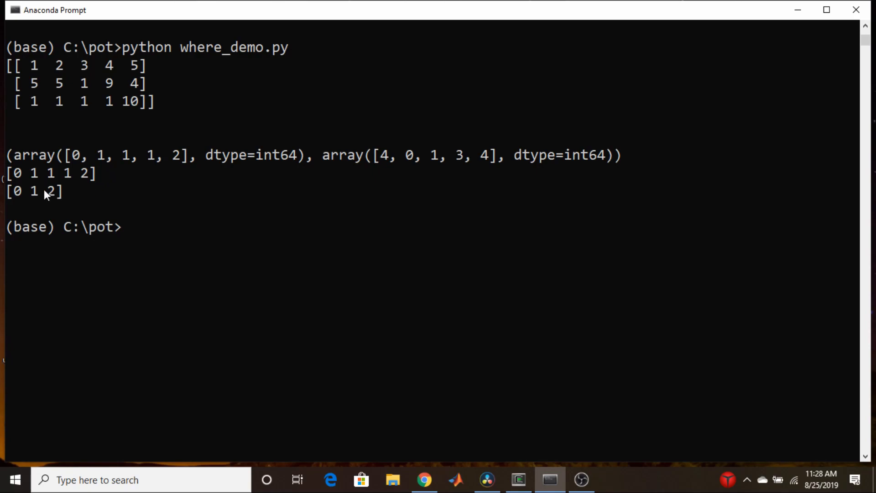
pyautogui.moveTo(63, 173)
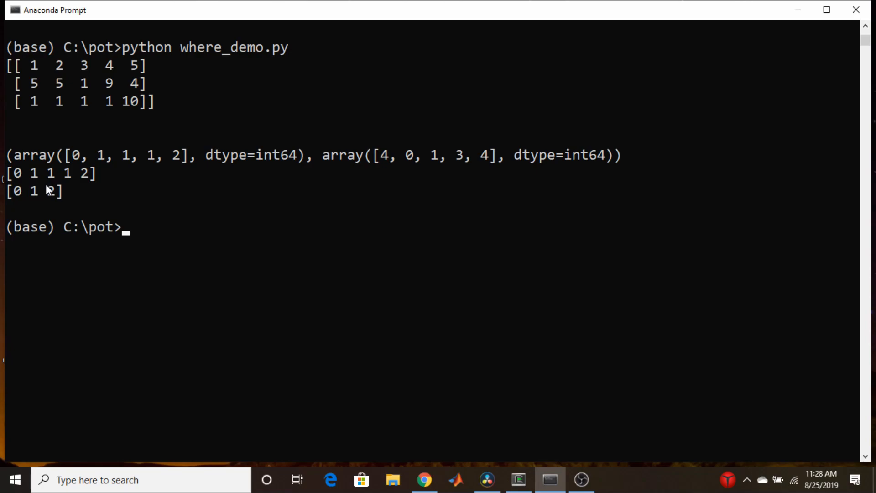
pyautogui.moveTo(509, 344)
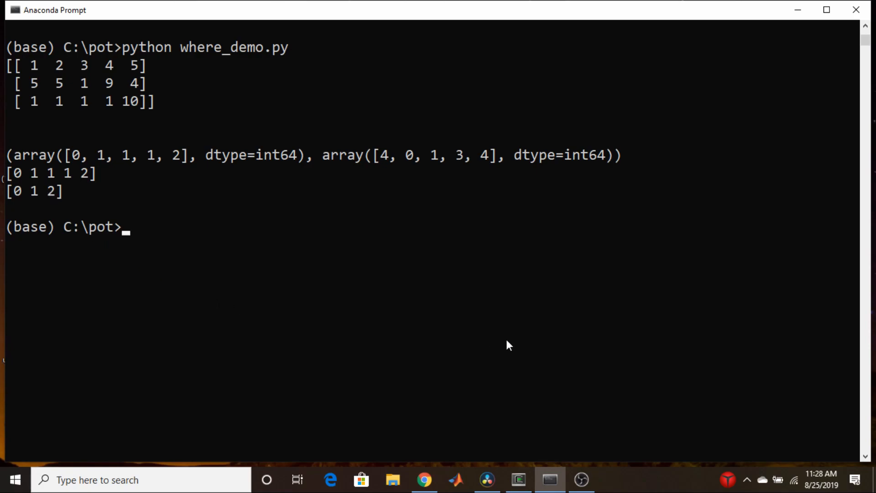